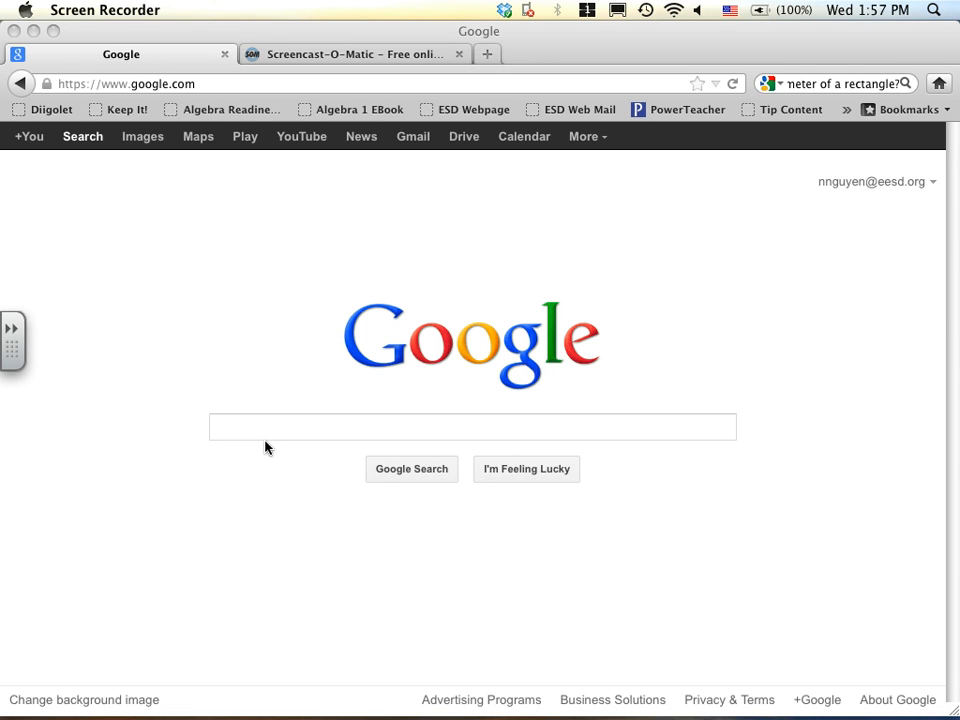
pyautogui.moveTo(476, 484)
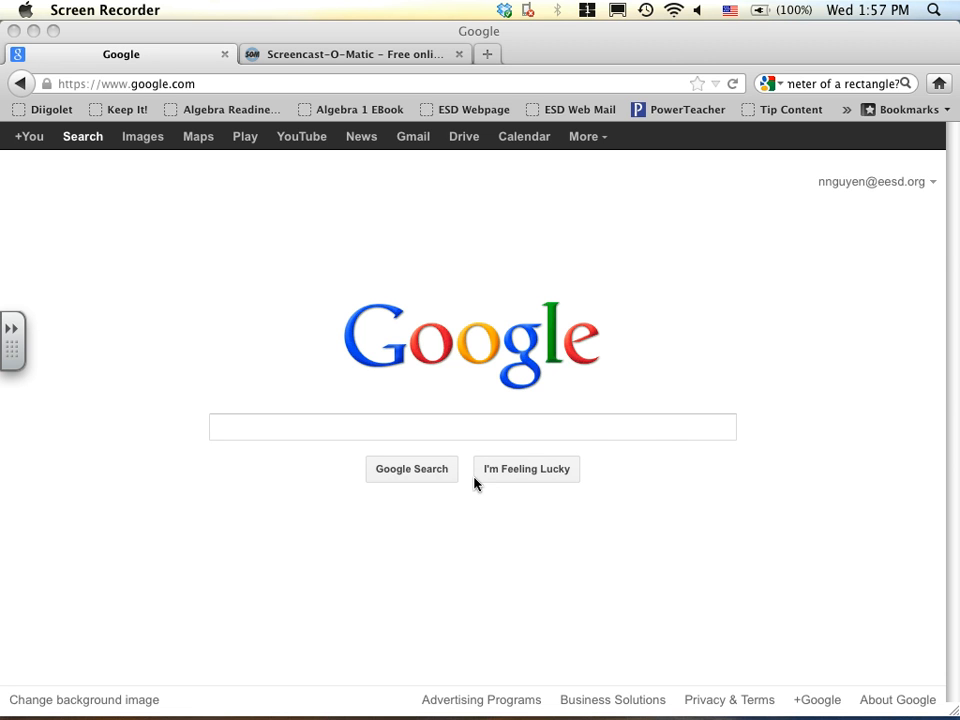
pyautogui.moveTo(641, 479)
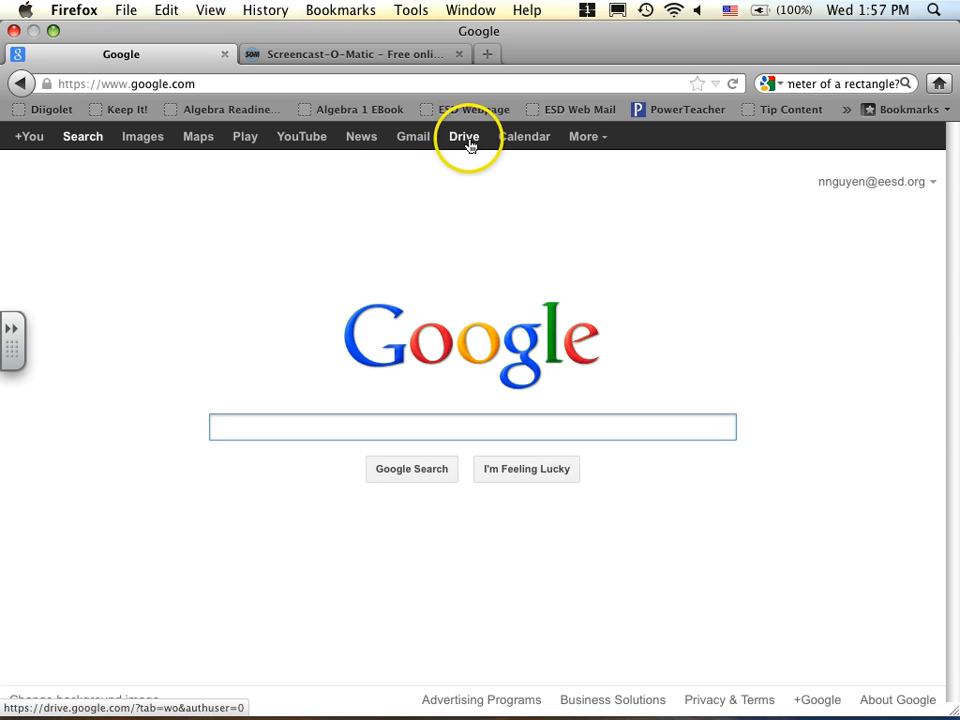
pyautogui.moveTo(475, 147)
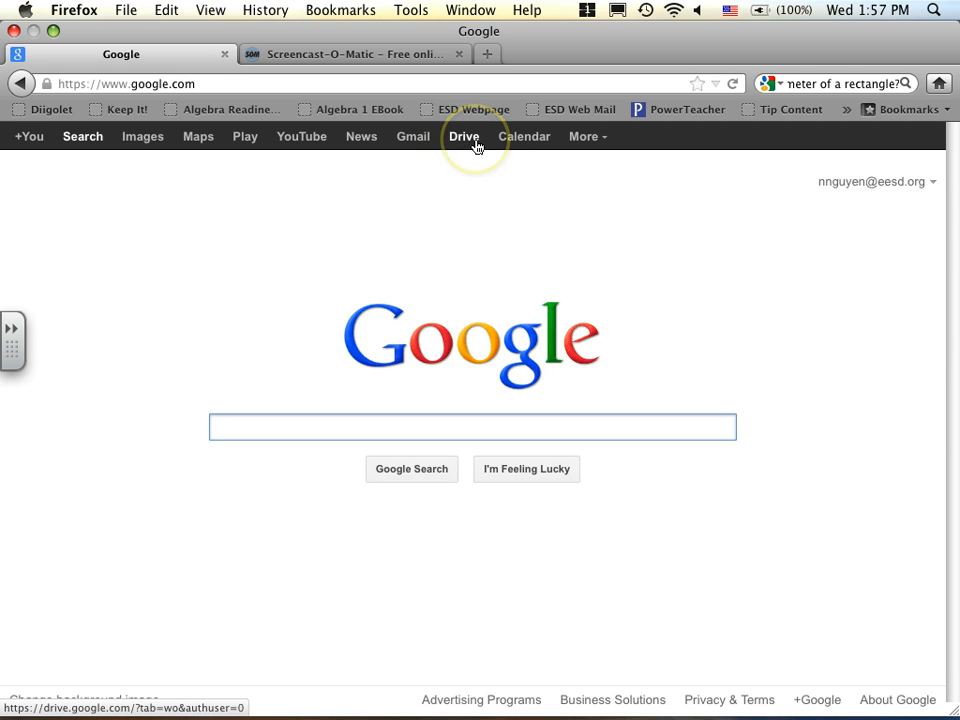
# Start typing in the Google search box to bring up the blank instant-search page
pyautogui.write('i')
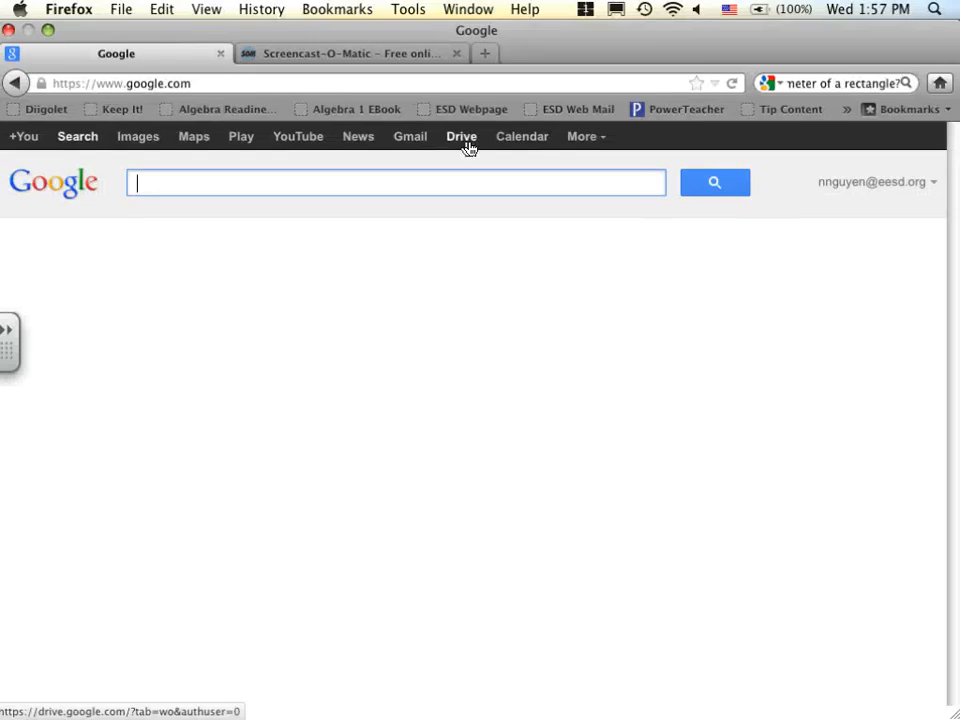
# Go to My Drive in Google Drive and show the CREATE menu of new file types
pyautogui.click(461, 136)
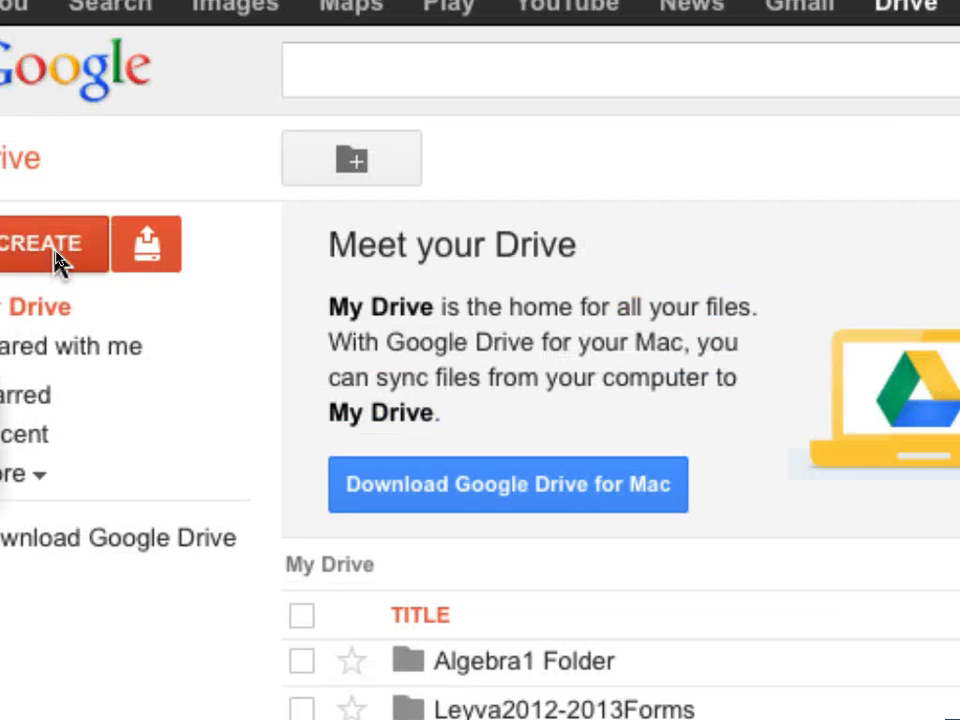
pyautogui.click(48, 248)
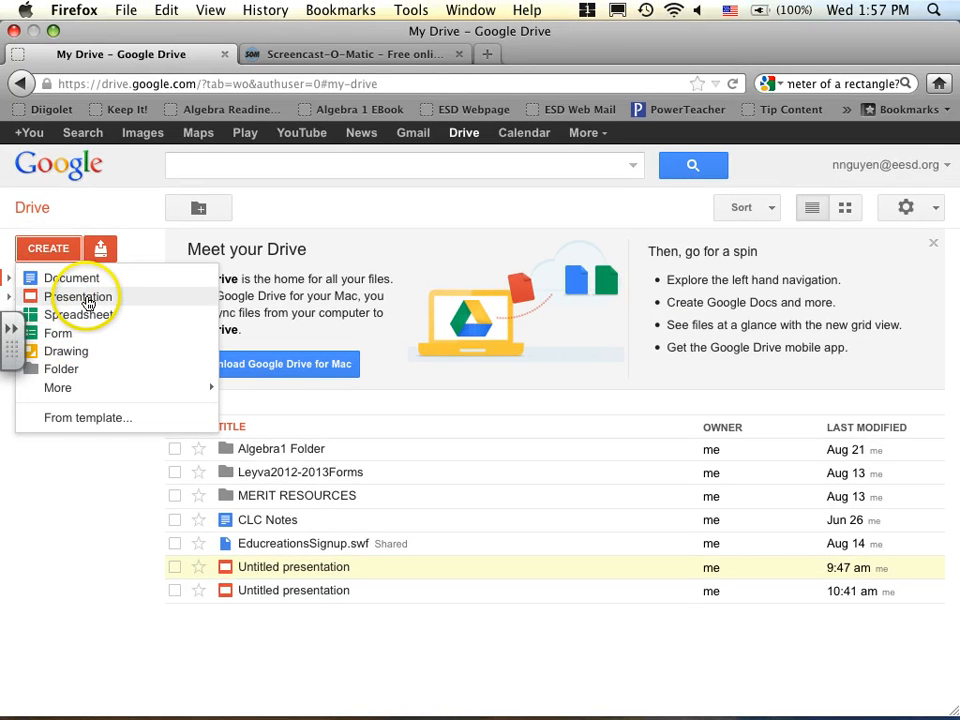
# Create a new presentation with the Simple Light theme
pyautogui.click(80, 296)
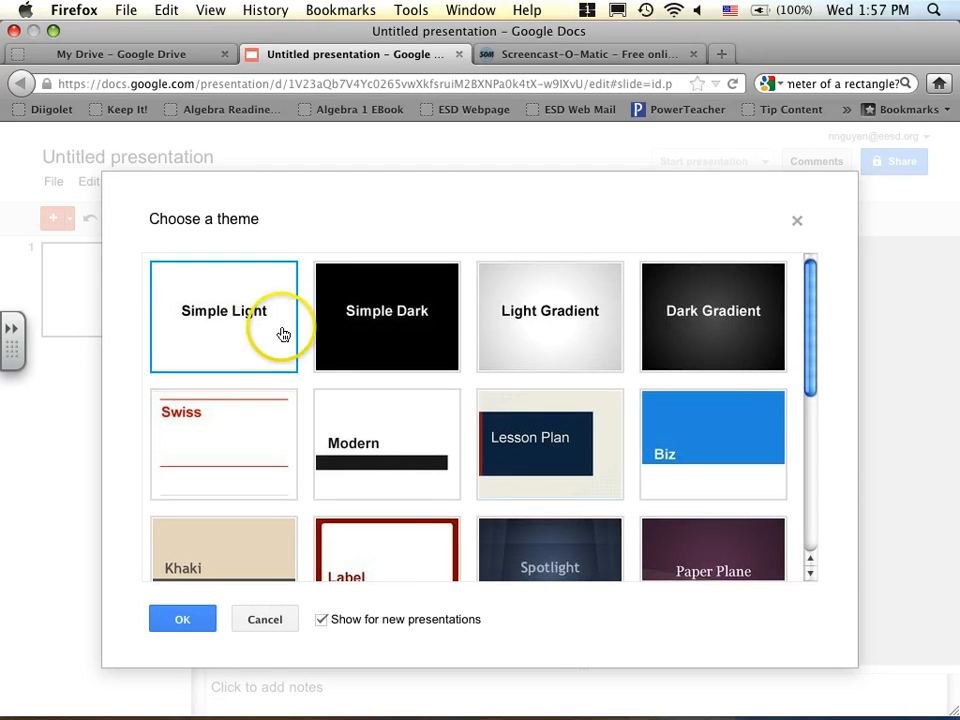
pyautogui.moveTo(272, 334)
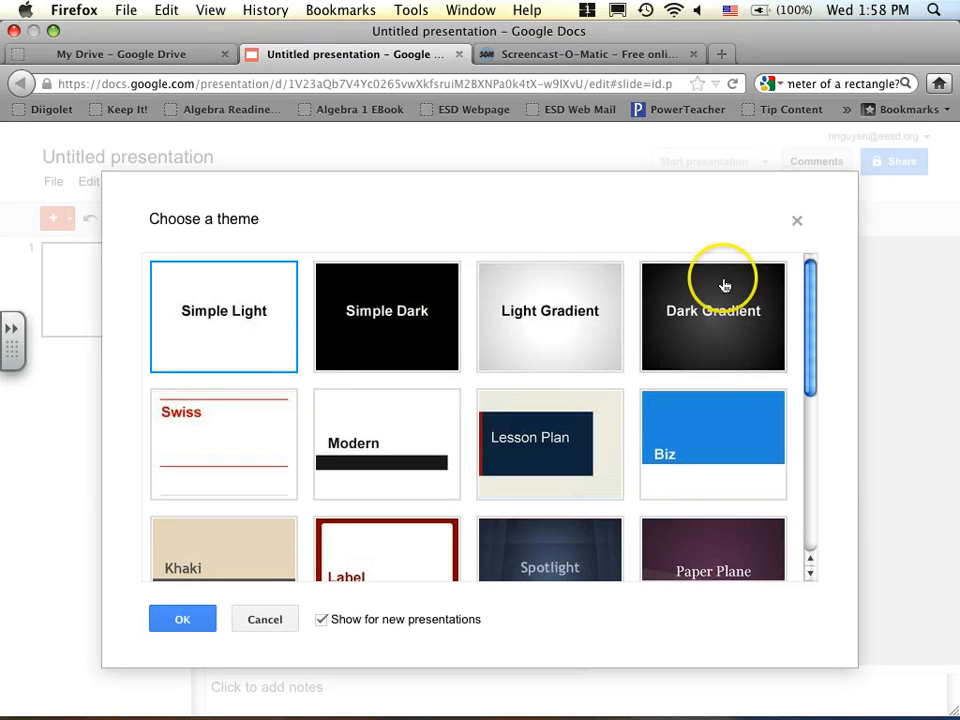
pyautogui.click(182, 619)
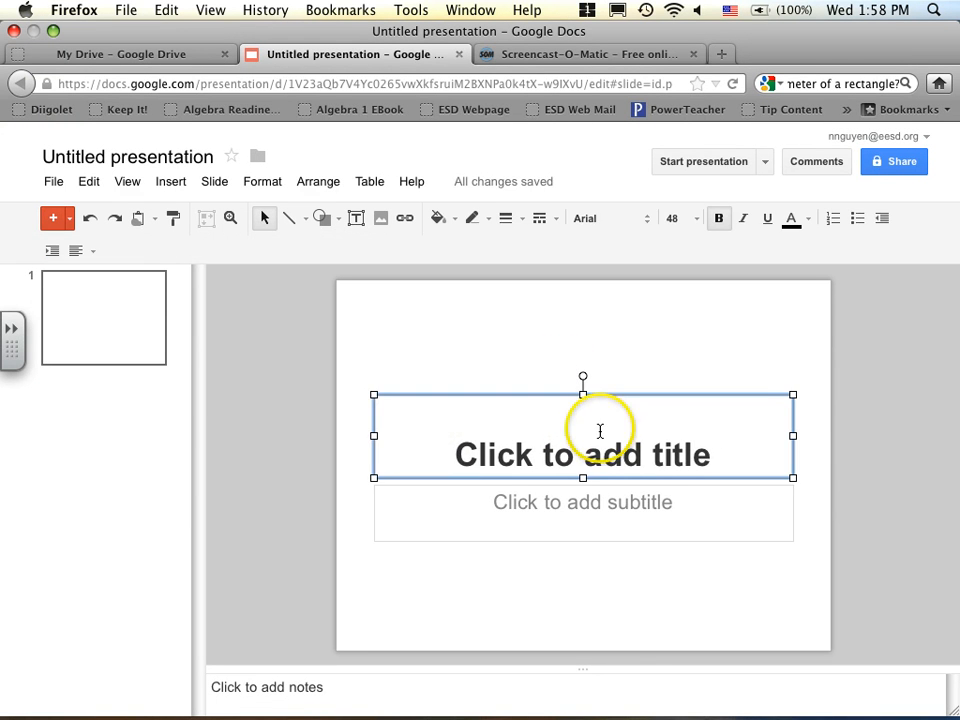
# Delete the title and subtitle placeholders from slide 1 and open a new browser tab
pyautogui.press('Delete')
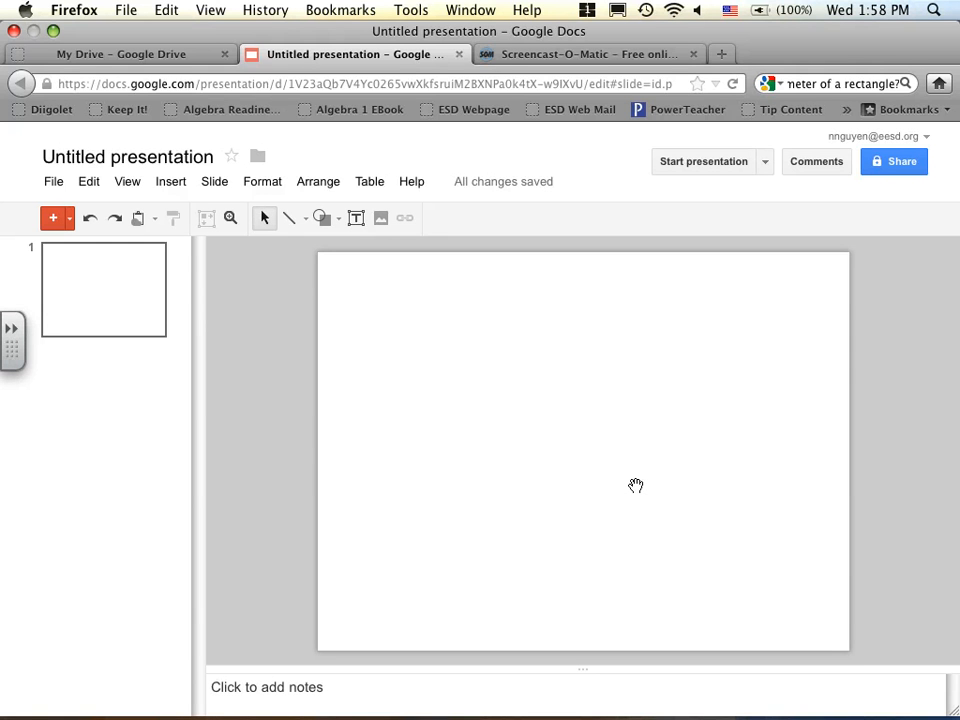
pyautogui.click(720, 53)
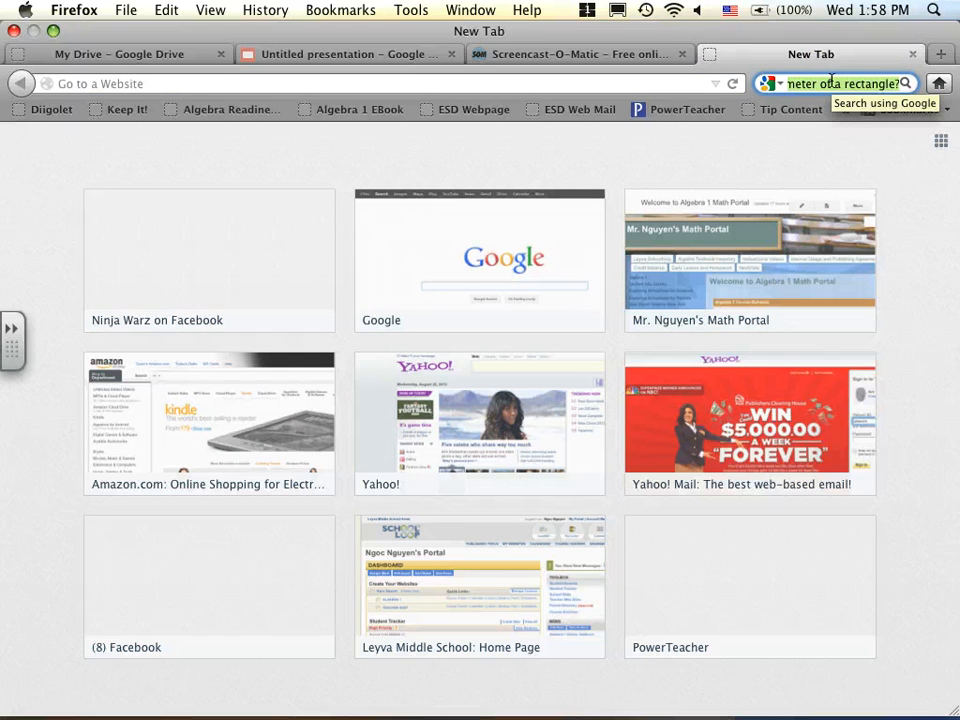
# Search Google Images for 'ball', briefly viewing and closing the smiley stress ball picture
pyautogui.write('ball')
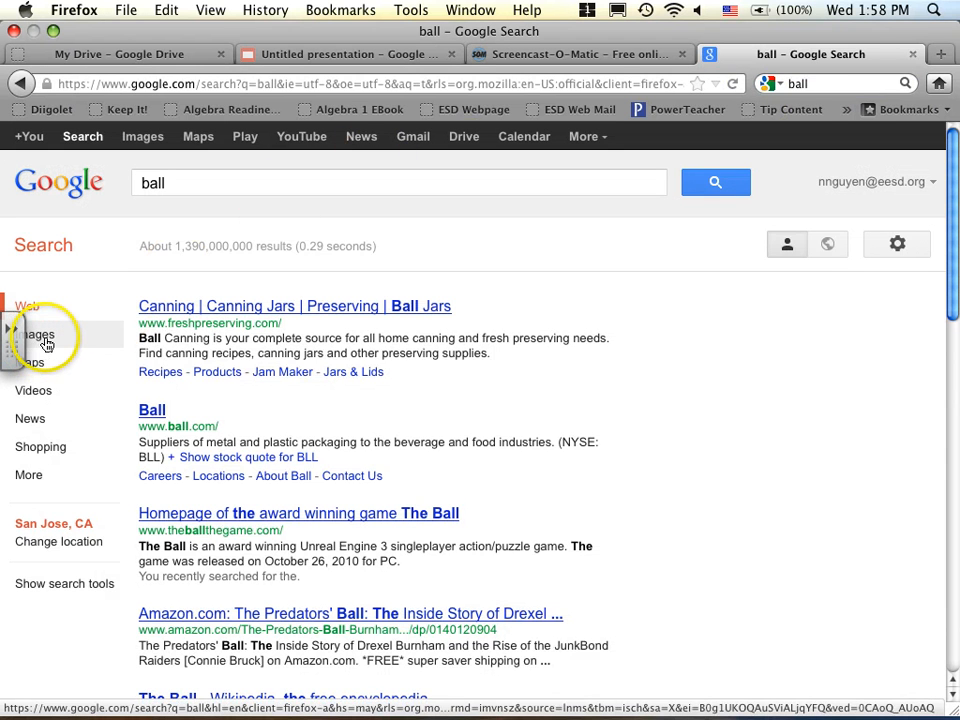
pyautogui.click(38, 334)
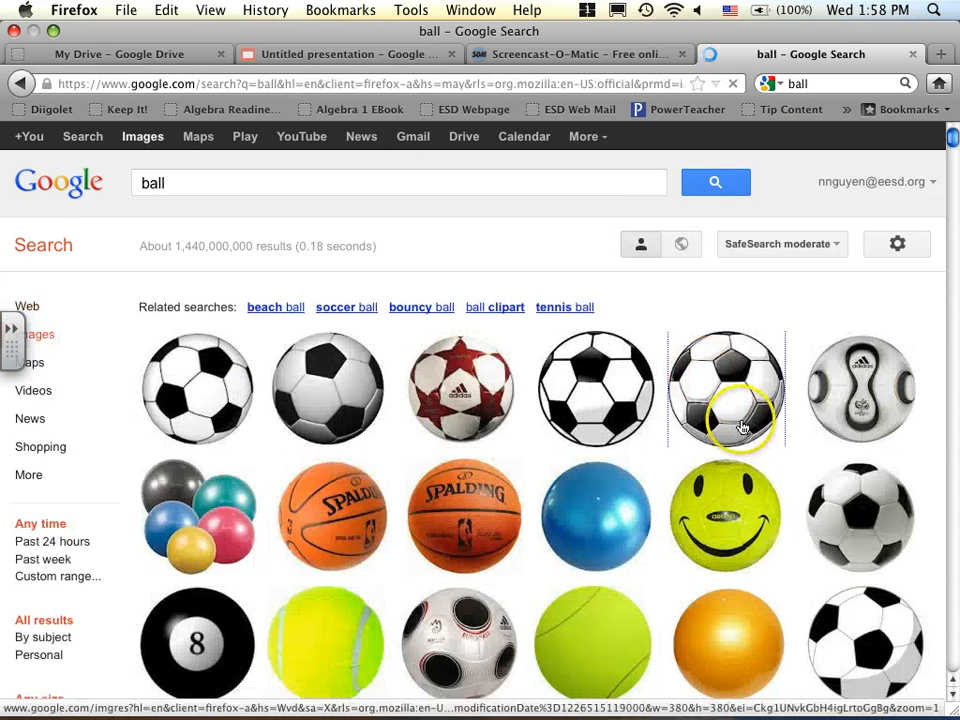
pyautogui.scroll(-3)
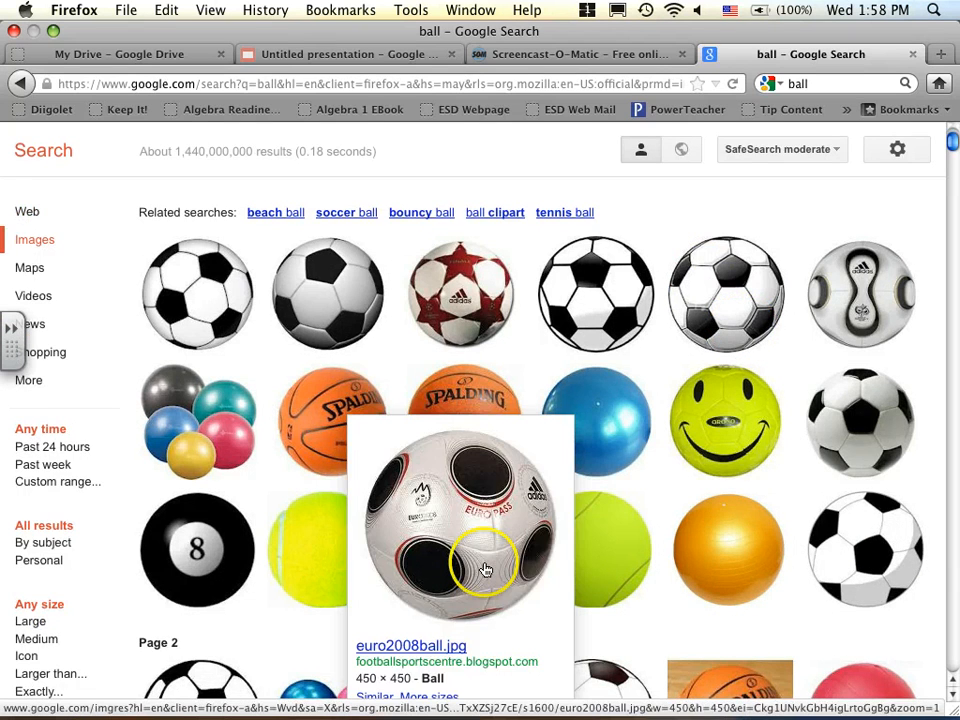
pyautogui.scroll(-3)
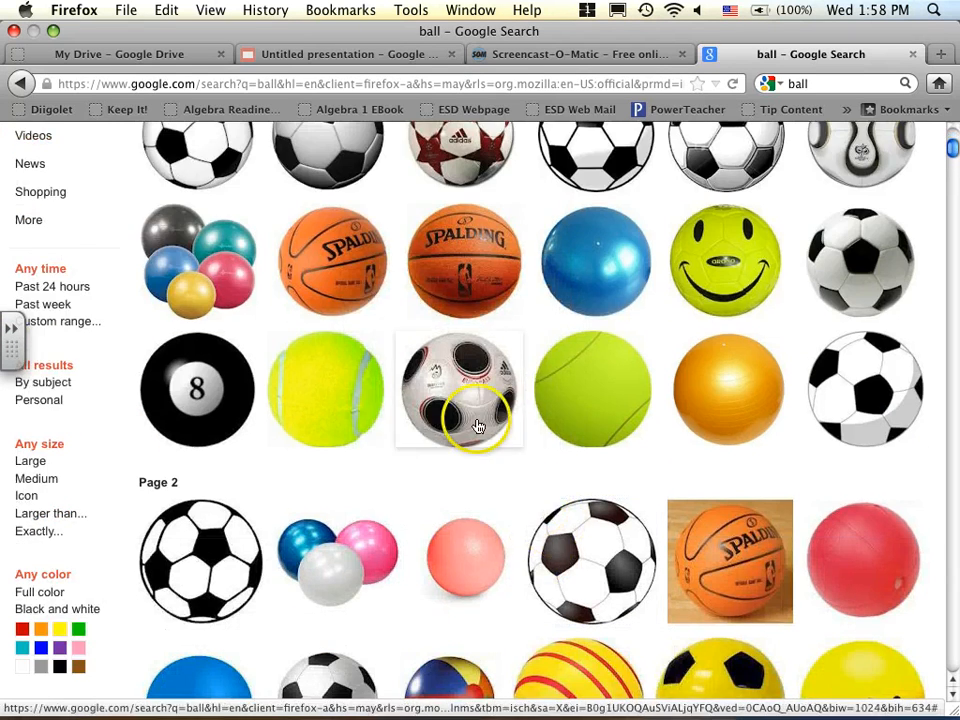
pyautogui.scroll(-3)
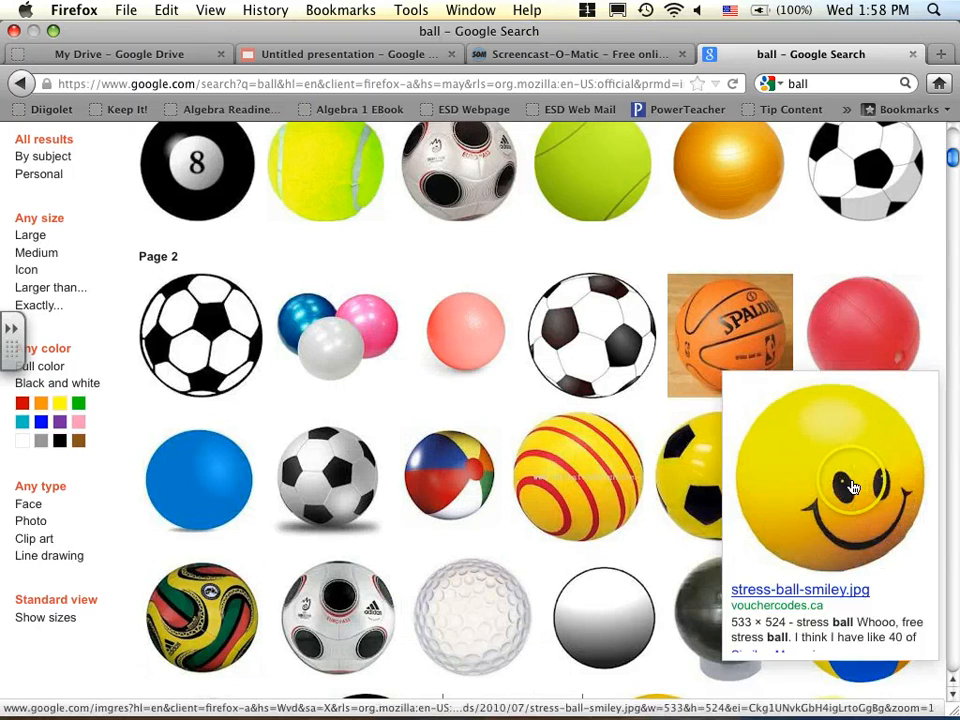
pyautogui.click(828, 485)
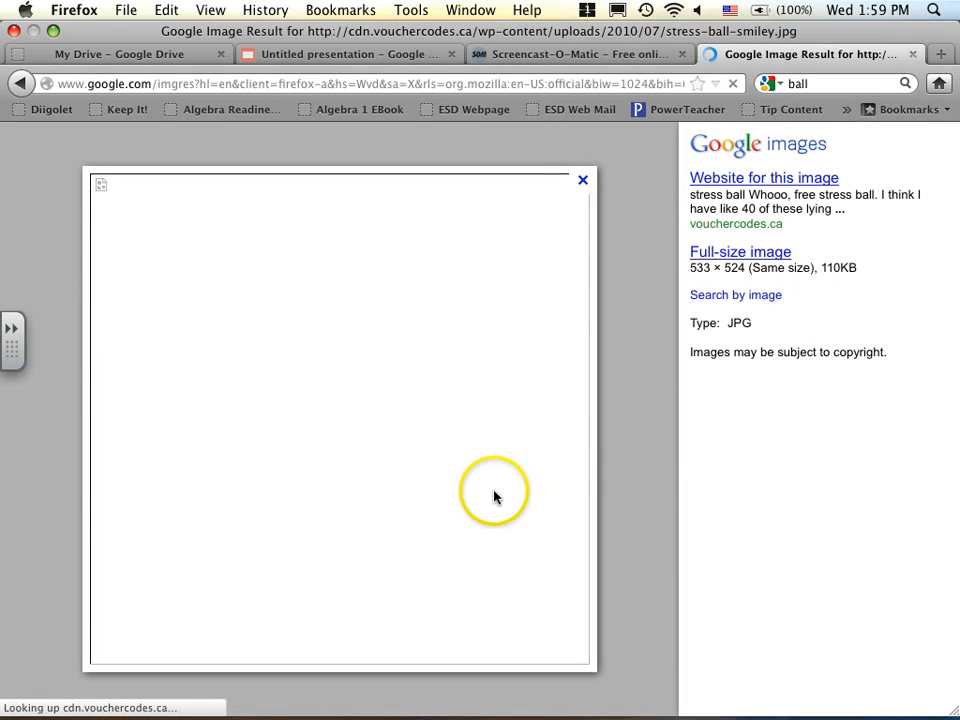
pyautogui.moveTo(629, 420)
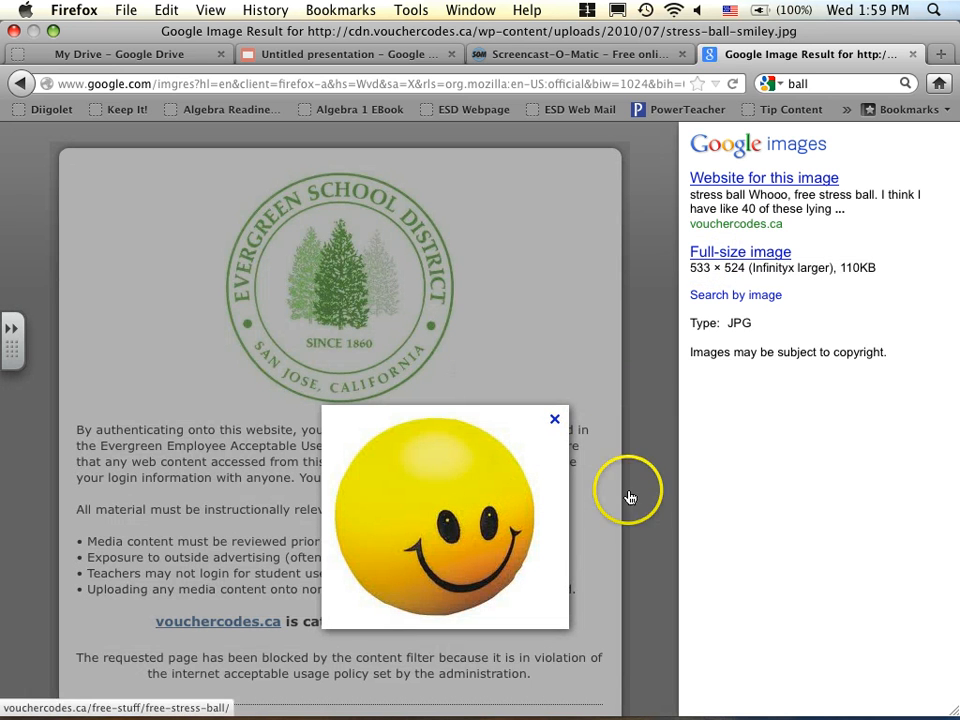
pyautogui.moveTo(567, 418)
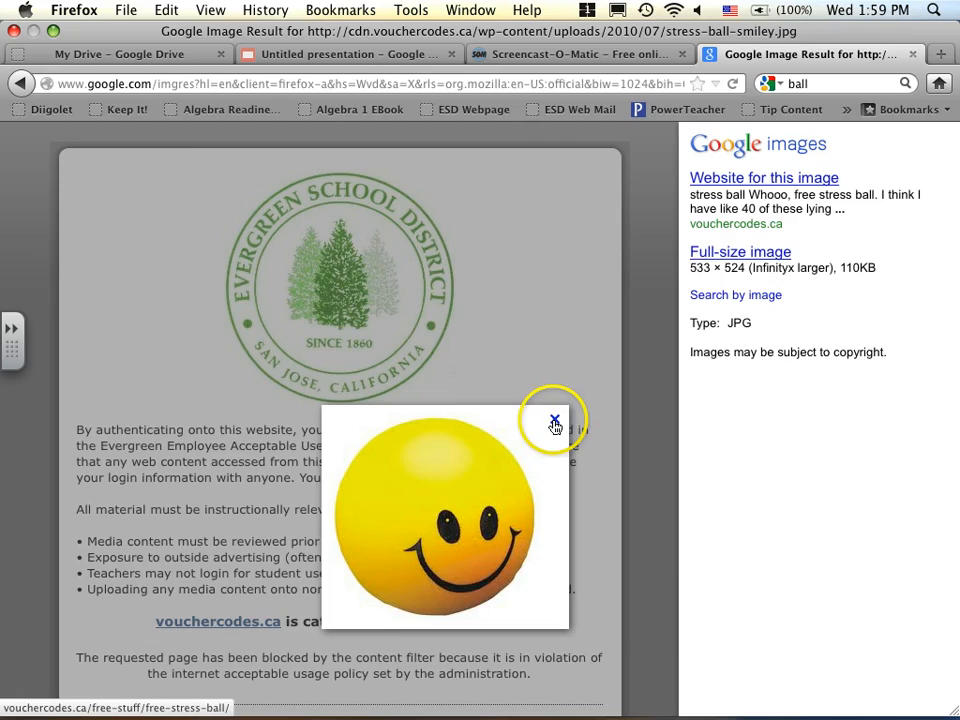
pyautogui.click(555, 419)
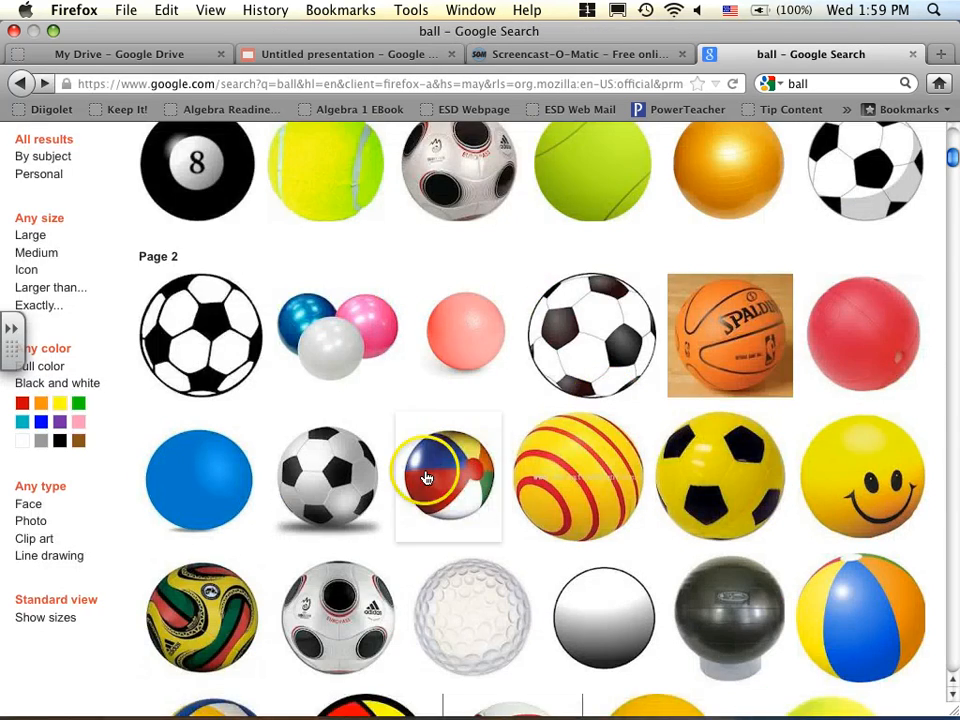
pyautogui.scroll(-3)
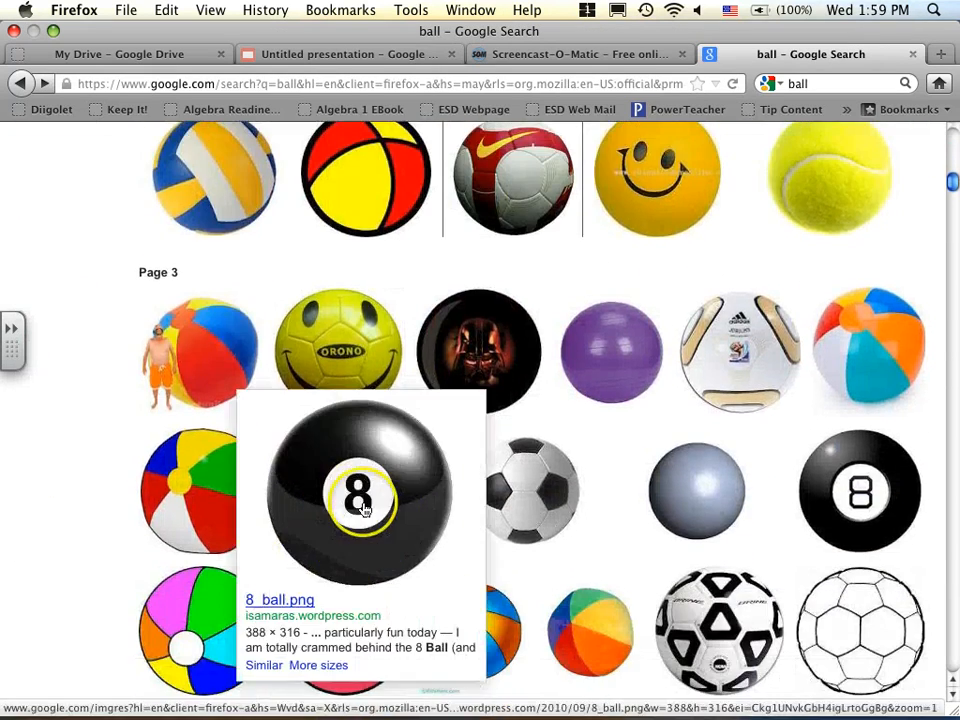
# View the 8_ball.png picture full-size and show its image context menu
pyautogui.click(360, 500)
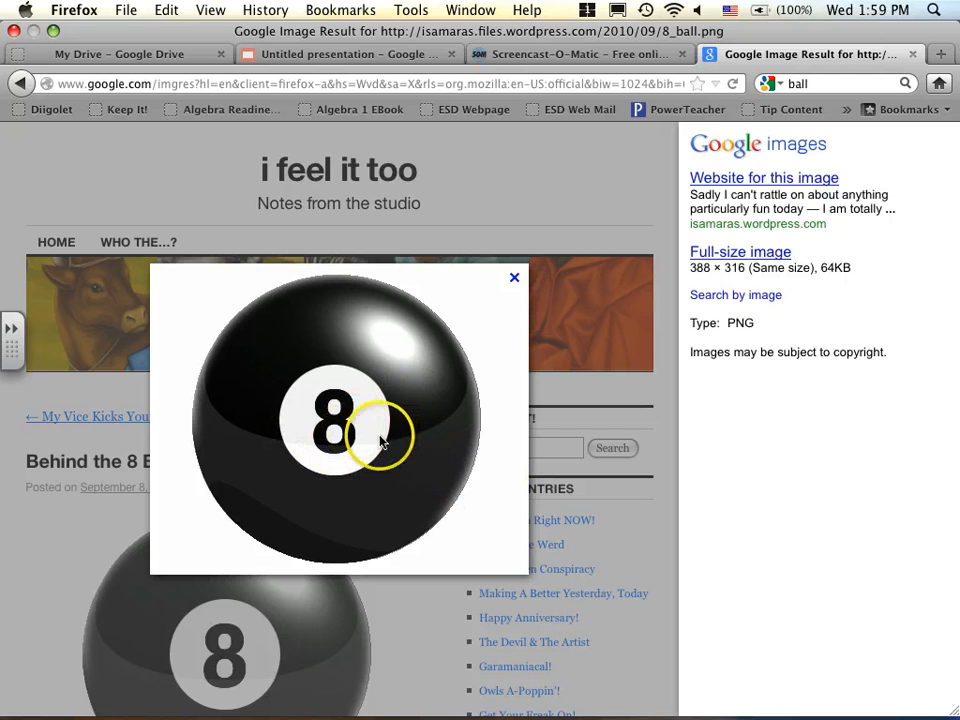
pyautogui.moveTo(378, 421)
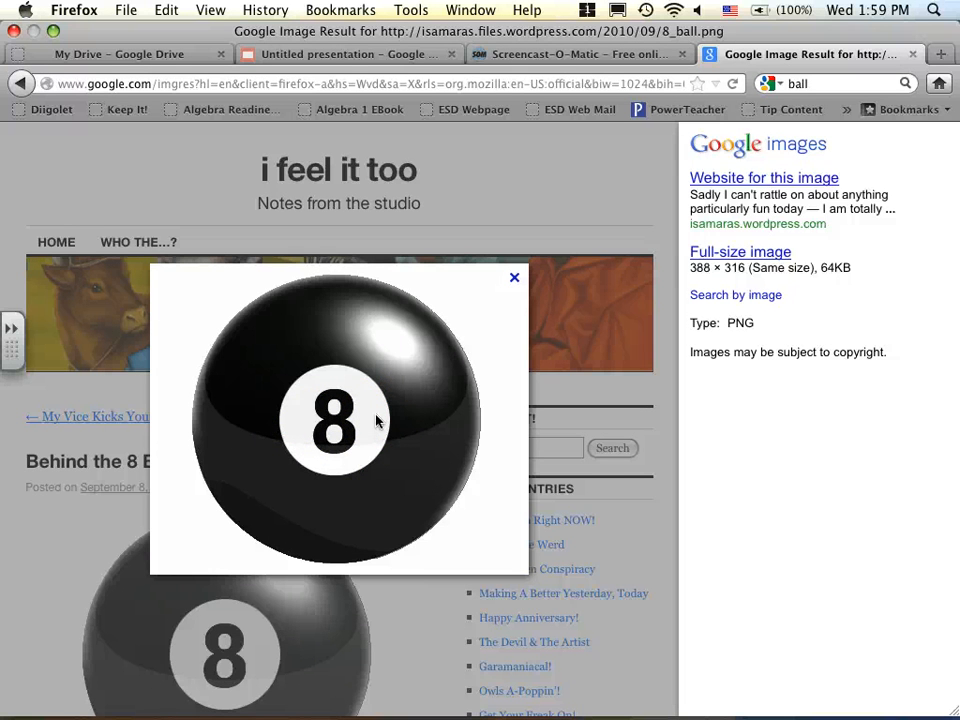
pyautogui.rightClick(377, 420)
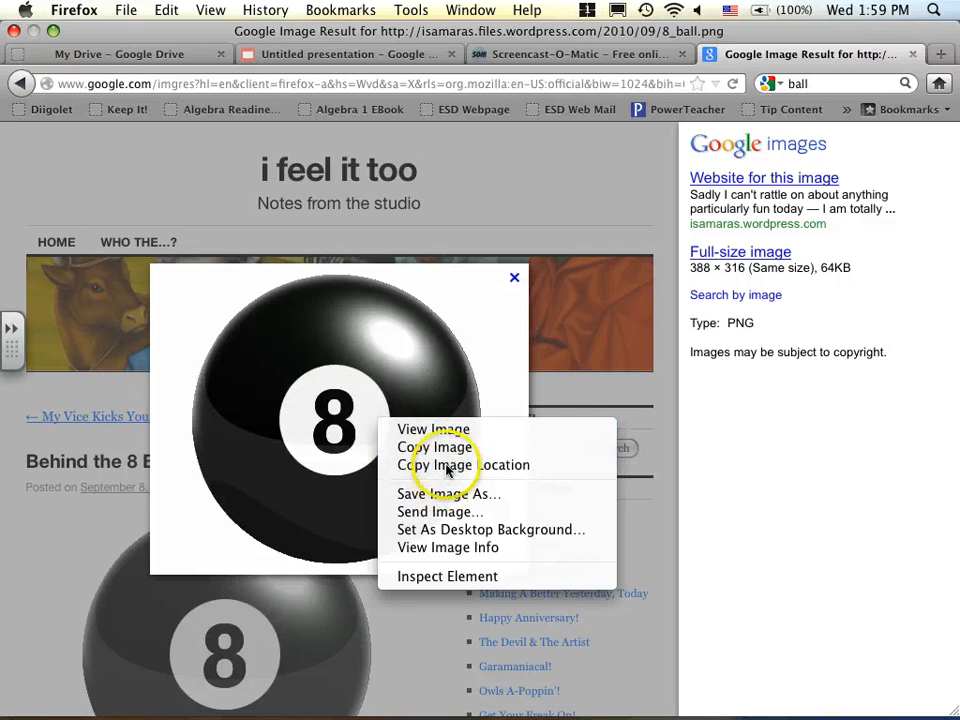
pyautogui.moveTo(440, 511)
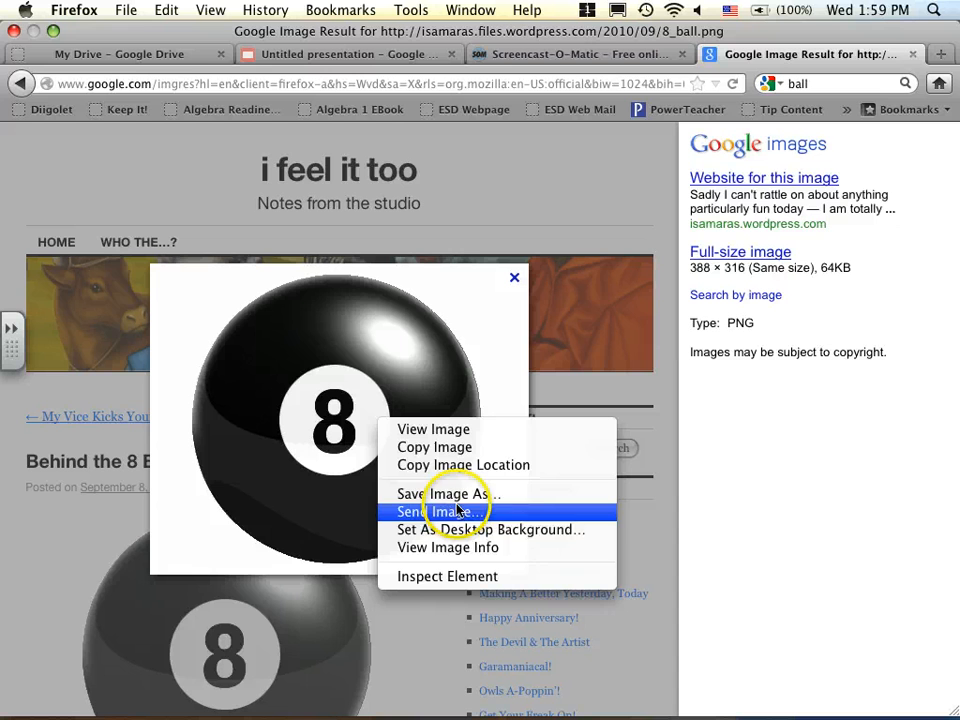
pyautogui.moveTo(463, 464)
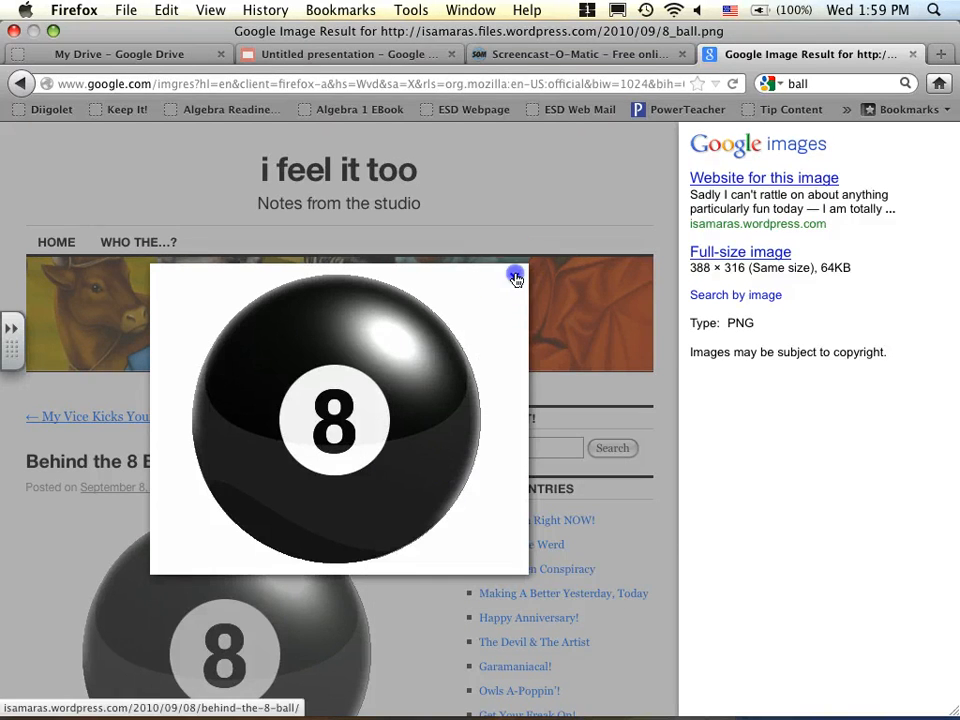
pyautogui.click(345, 53)
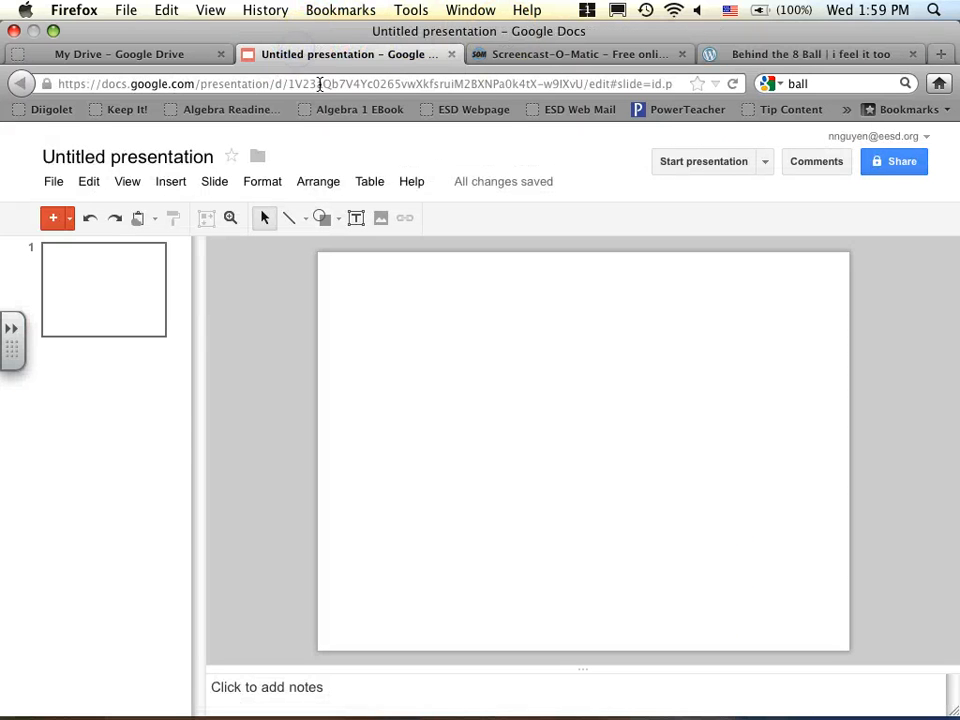
pyautogui.click(170, 181)
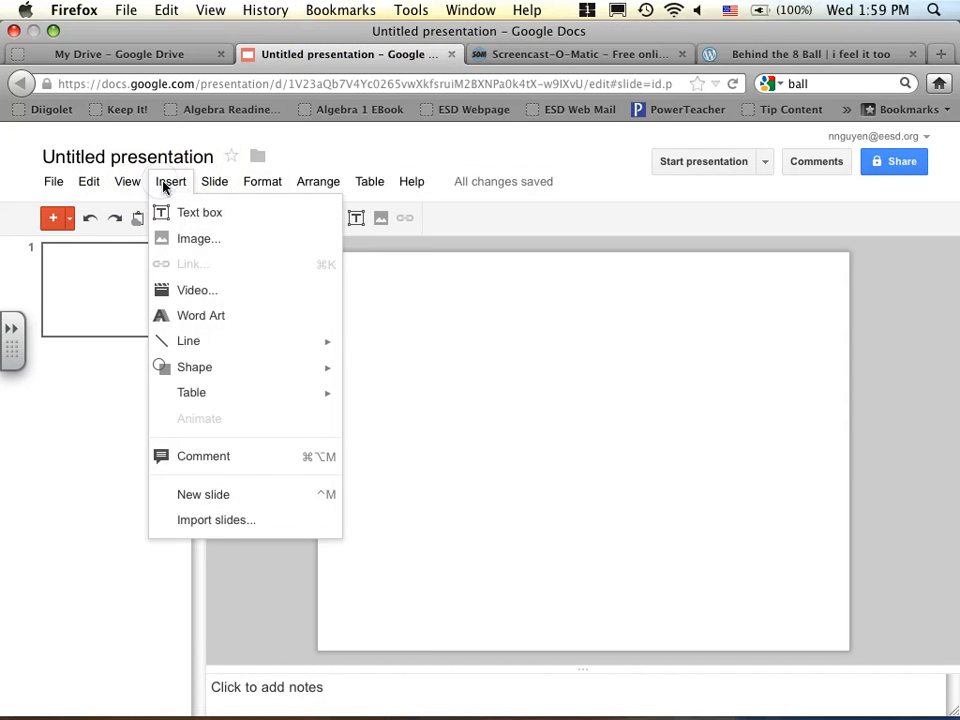
pyautogui.click(198, 238)
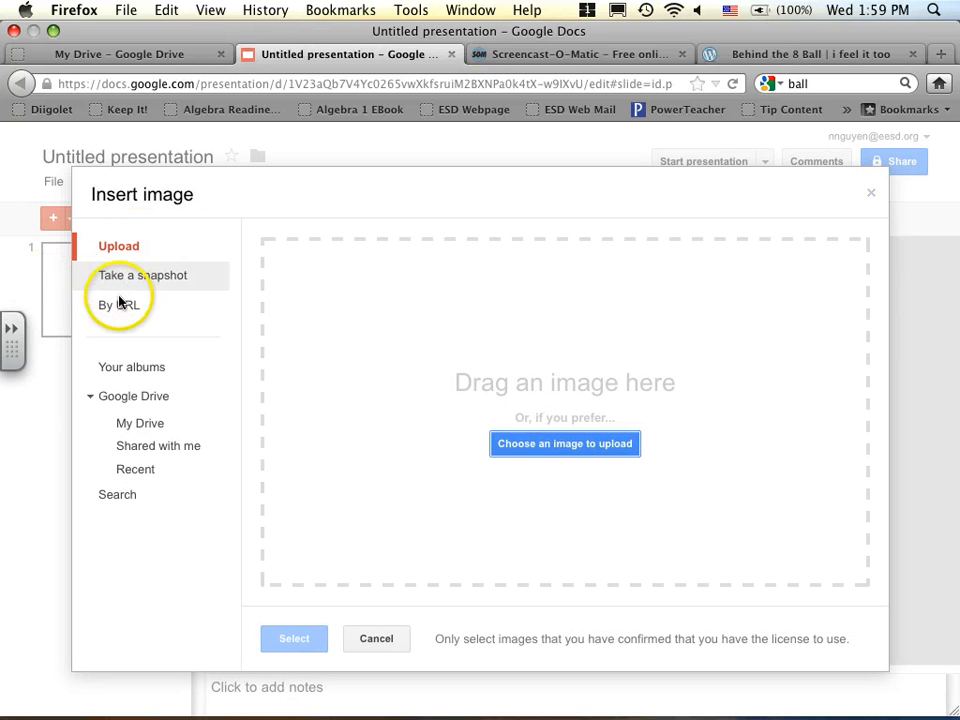
pyautogui.moveTo(118, 305)
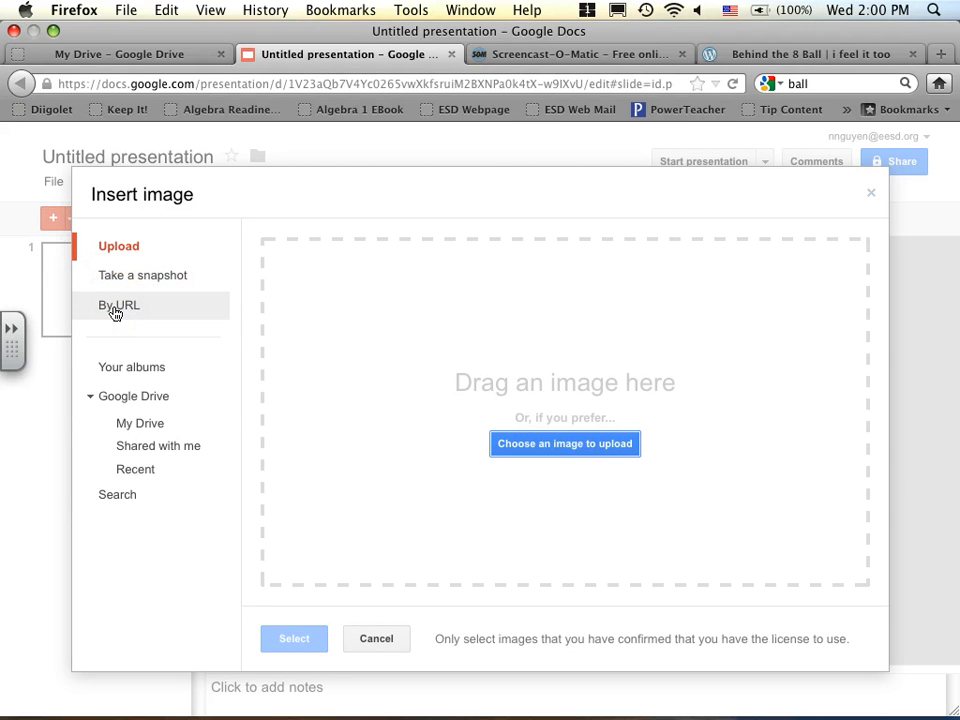
pyautogui.click(119, 305)
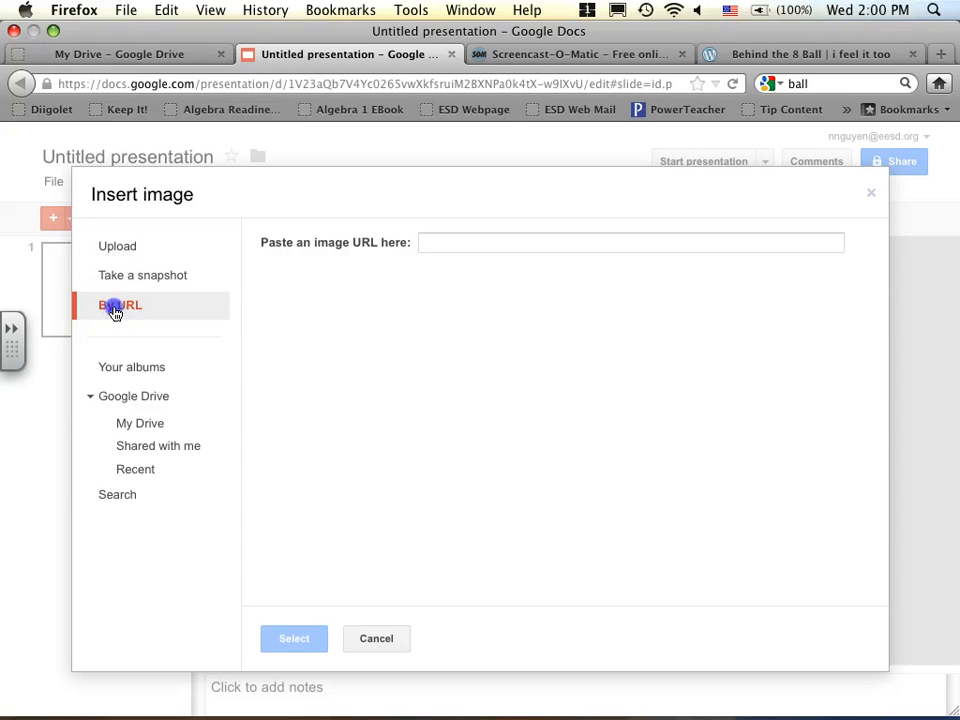
pyautogui.click(120, 305)
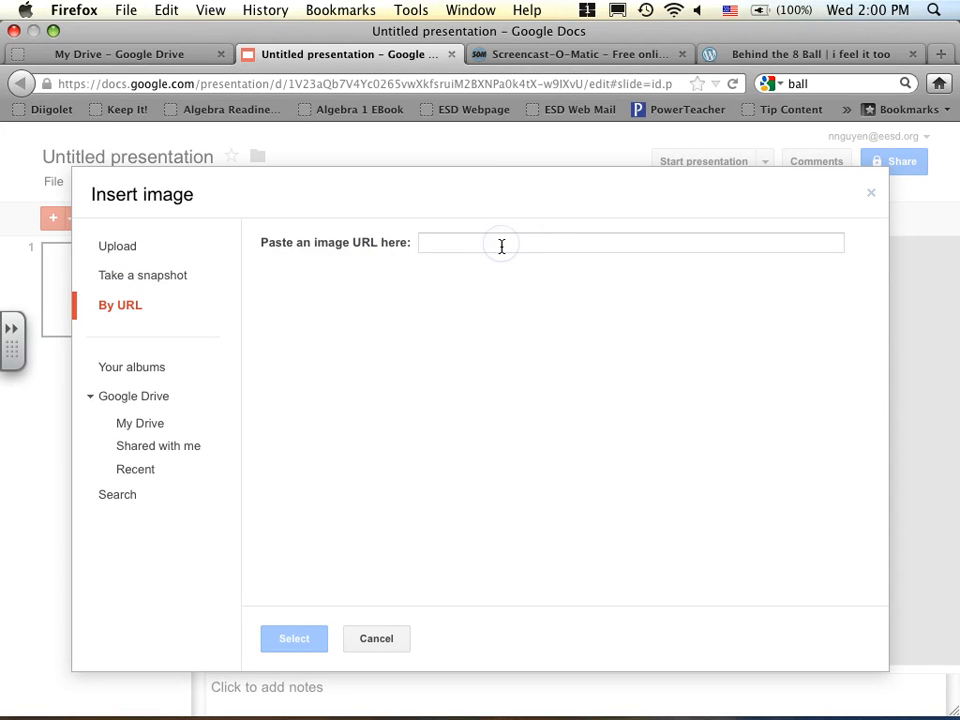
pyautogui.write('http://isamaras.files.wordpress.com/2010/09/8_ball.png')
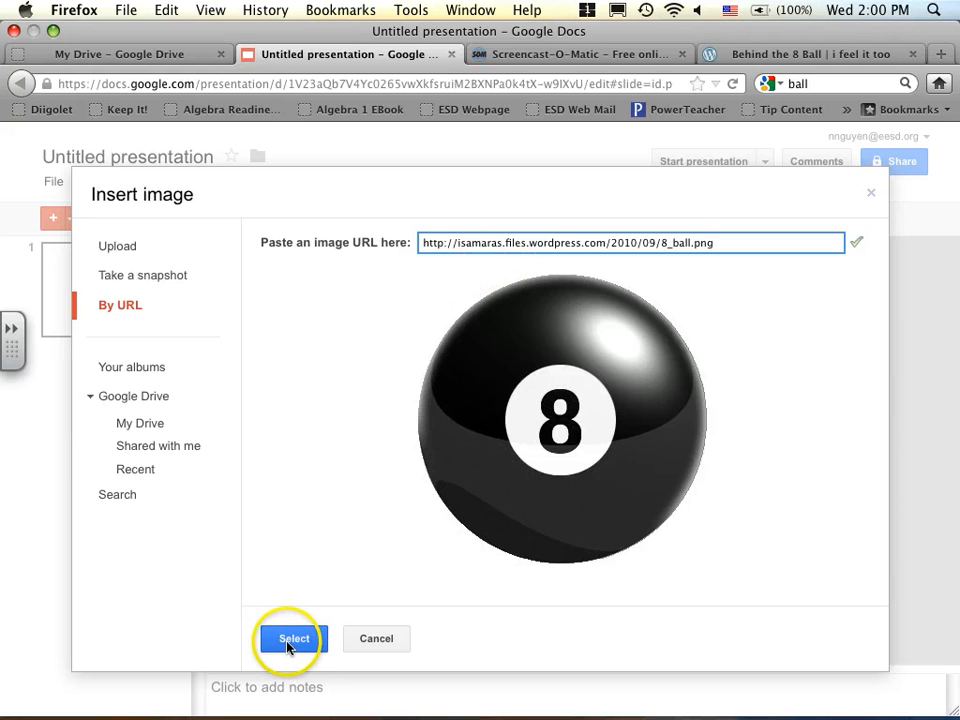
pyautogui.click(293, 638)
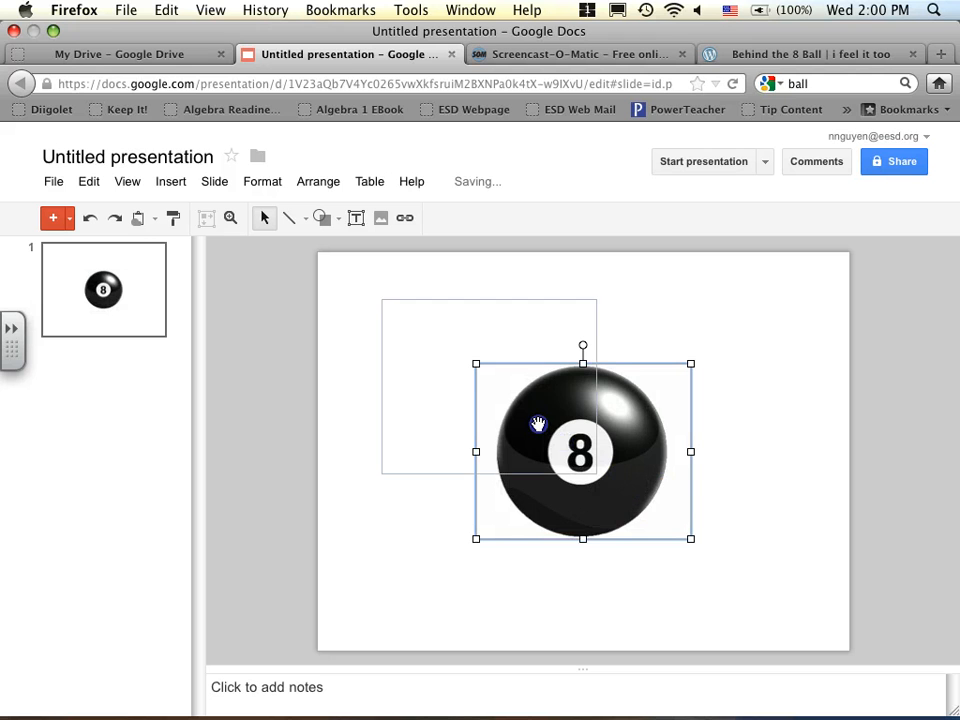
# Shrink the 8-ball into the slide's top-left corner and select the slide 1 thumbnail
pyautogui.moveTo(583, 452); pyautogui.dragTo(425, 340)
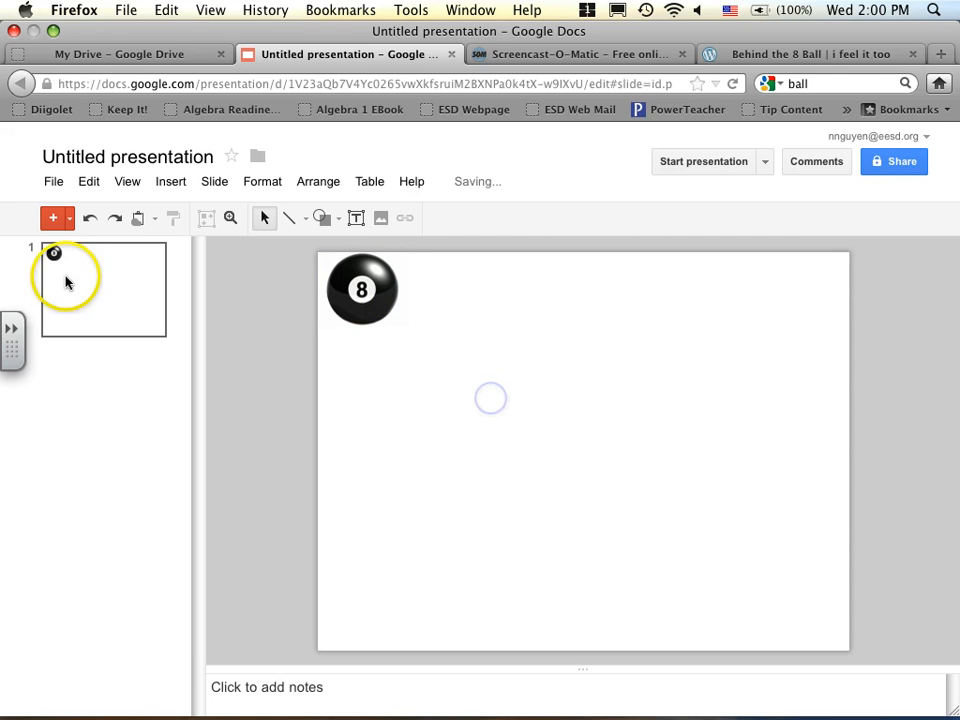
pyautogui.click(103, 288)
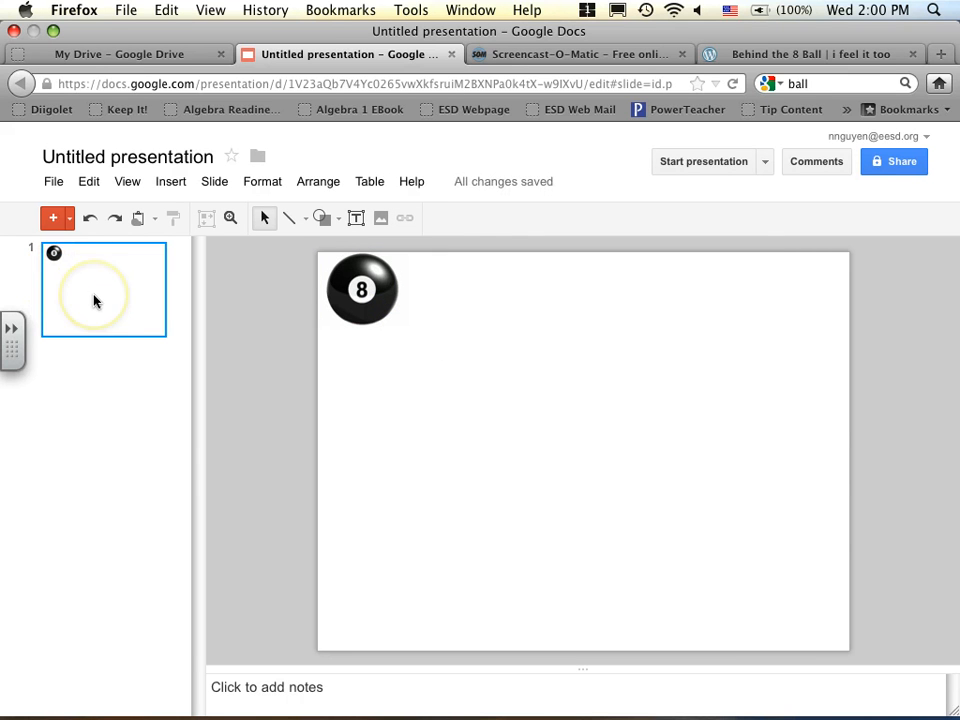
pyautogui.moveTo(84, 343)
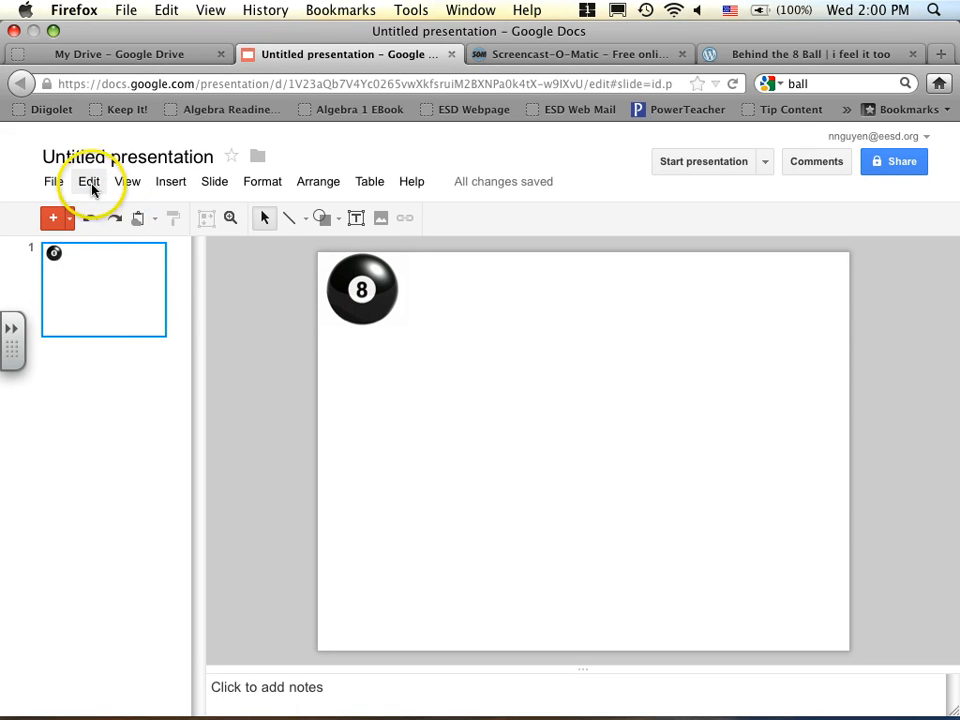
# Duplicate the 8-ball slide four times with Slide > Duplicate slide, then return to slide 1
pyautogui.click(89, 181)
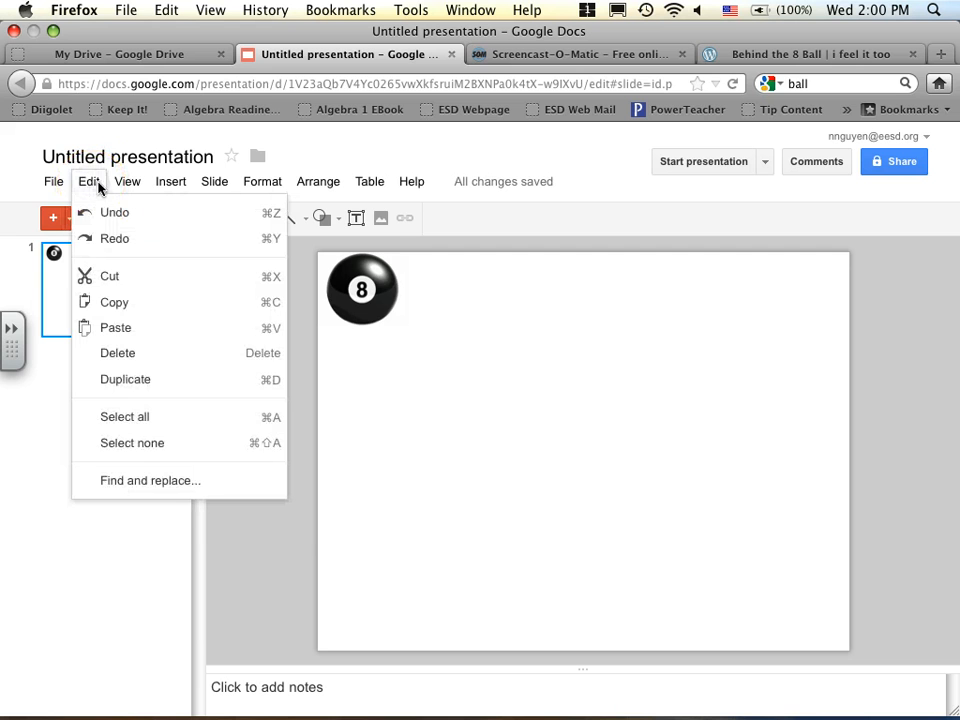
pyautogui.click(214, 181)
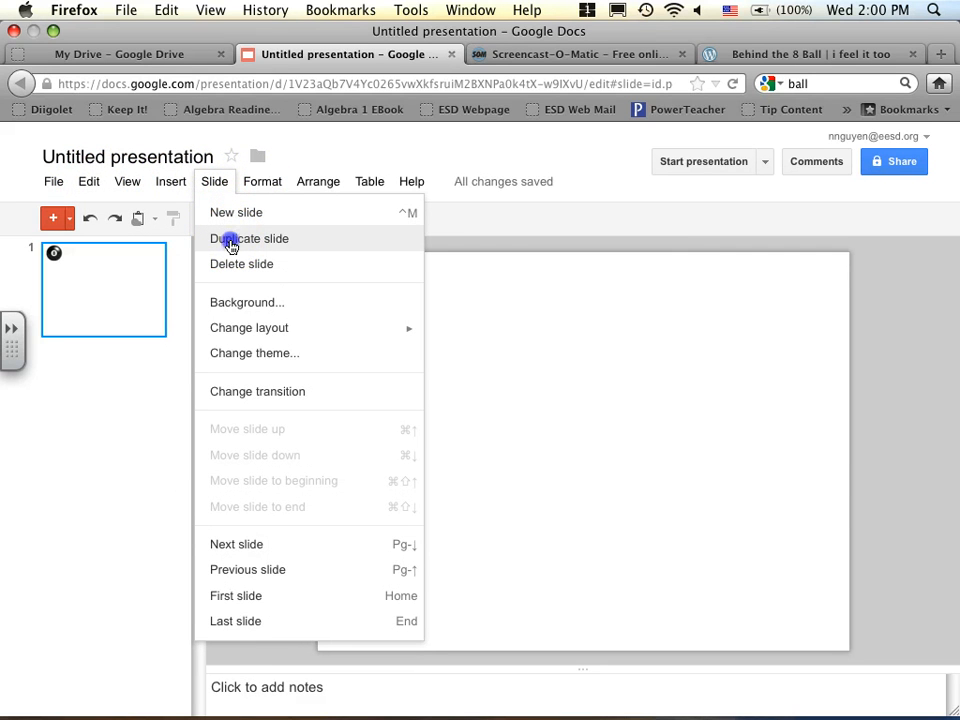
pyautogui.click(248, 238)
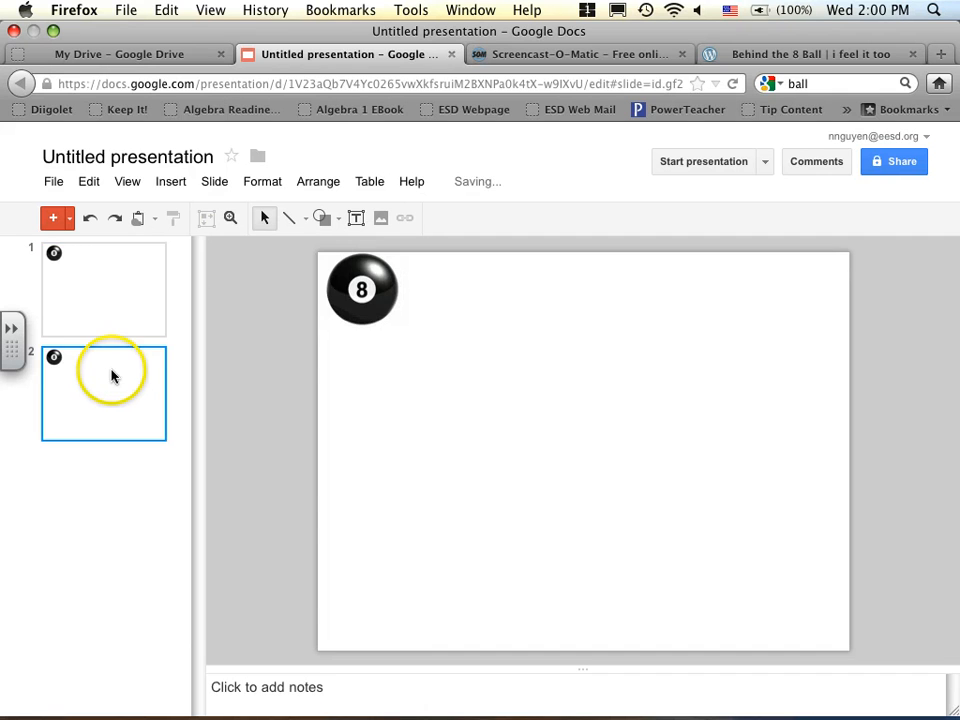
pyautogui.click(214, 181)
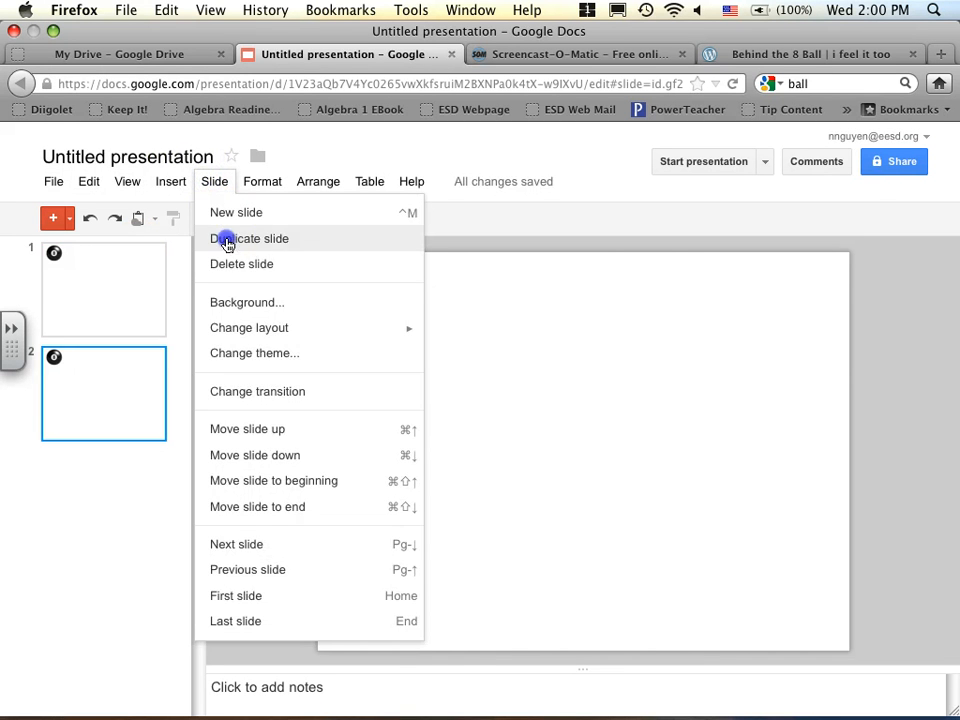
pyautogui.click(249, 238)
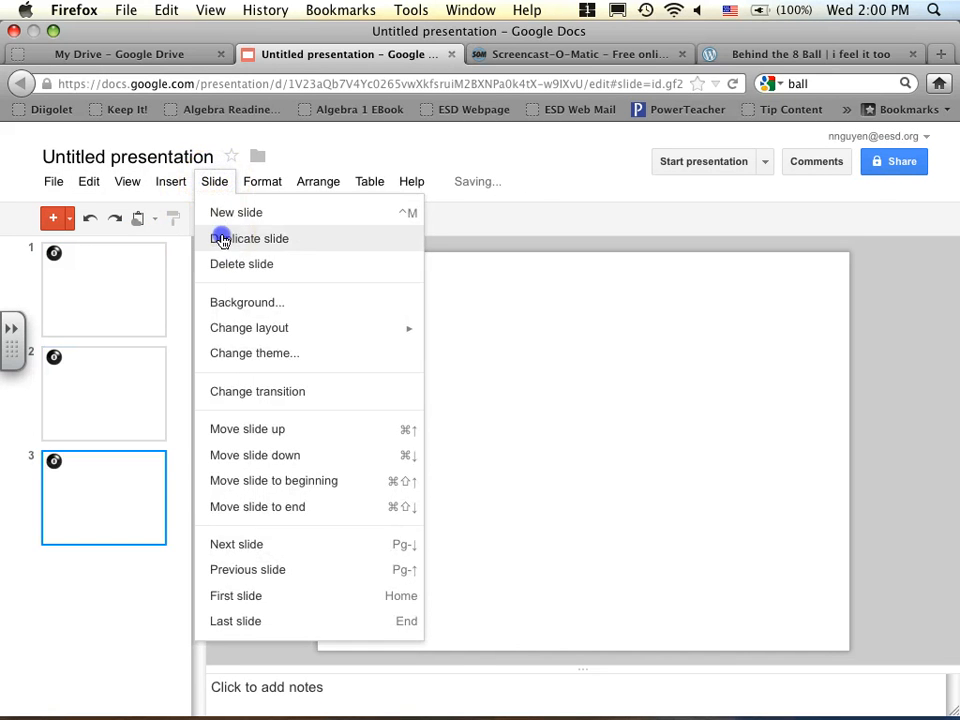
pyautogui.click(250, 238)
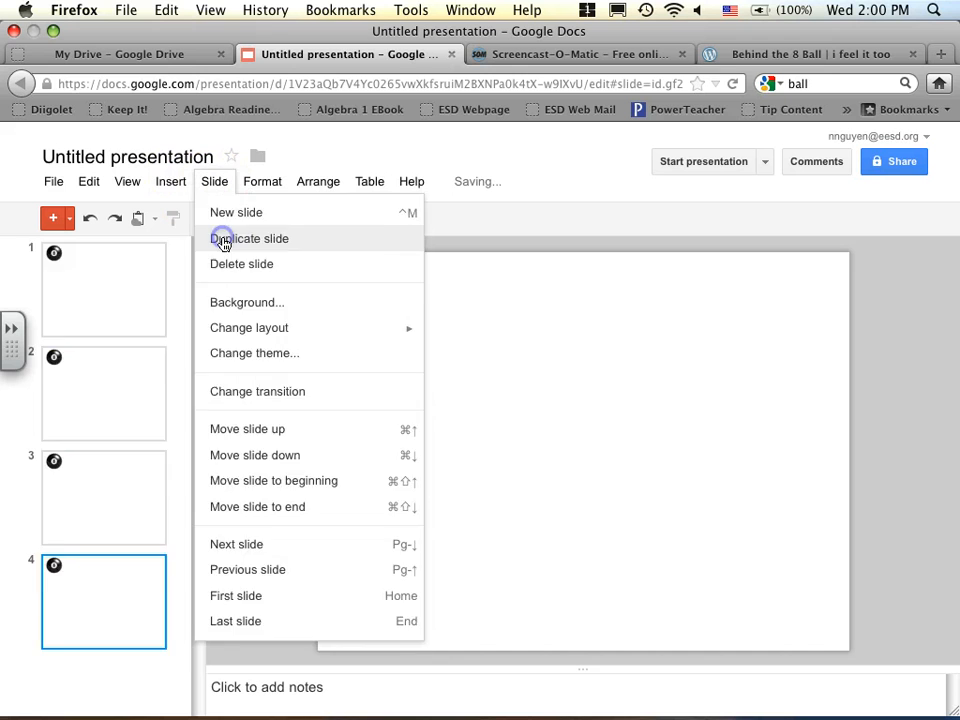
pyautogui.click(249, 238)
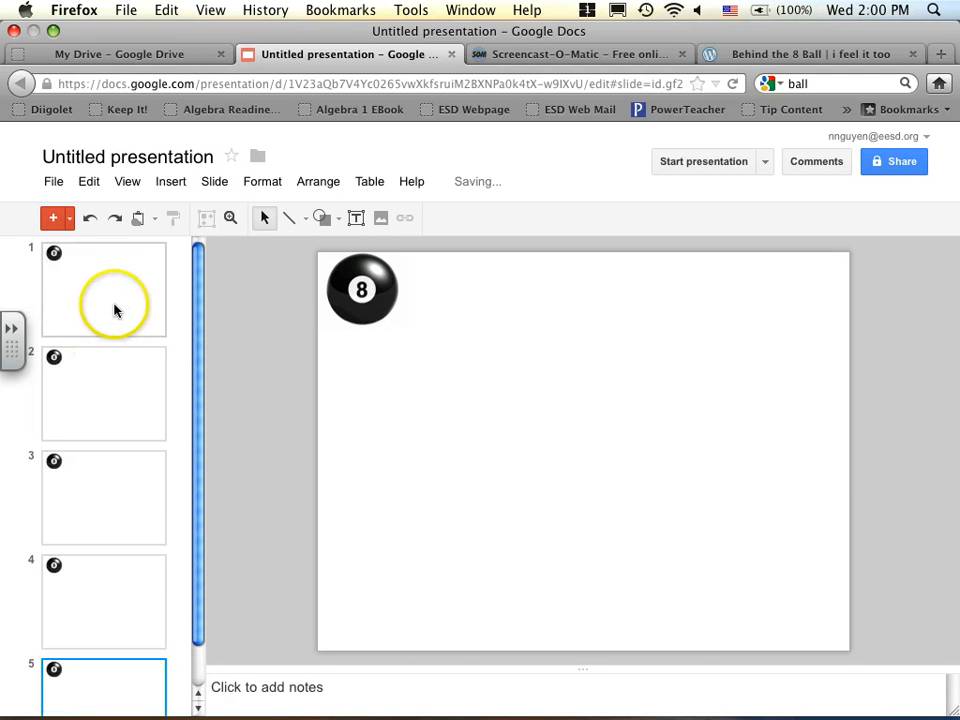
pyautogui.click(103, 290)
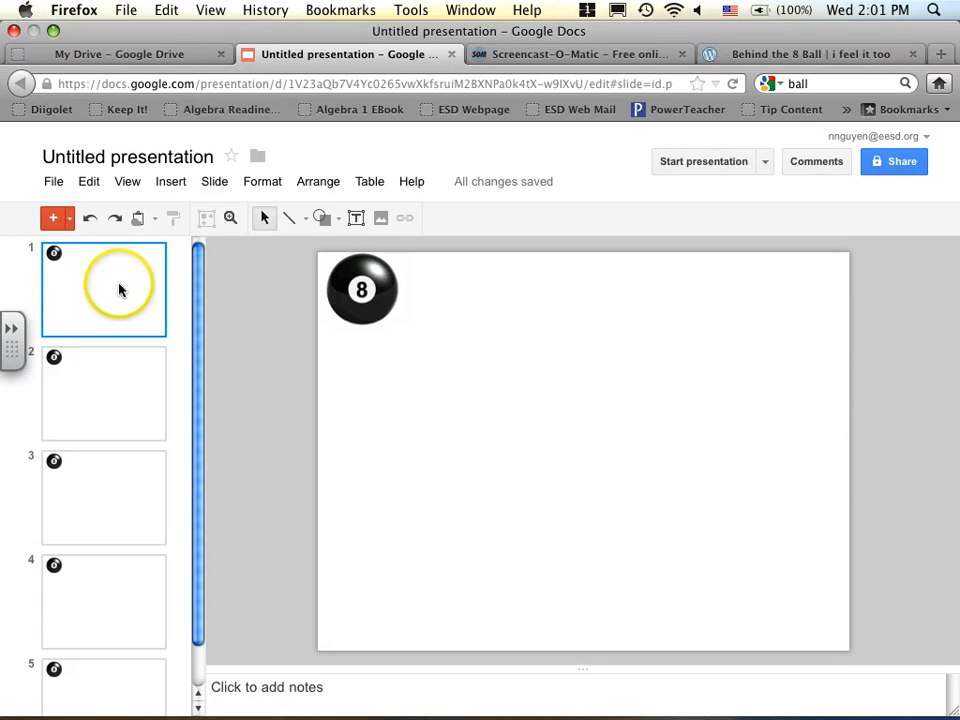
# Move the 8-ball toward the centre and enlarge it further on each of slides 2–5
pyautogui.click(103, 393)
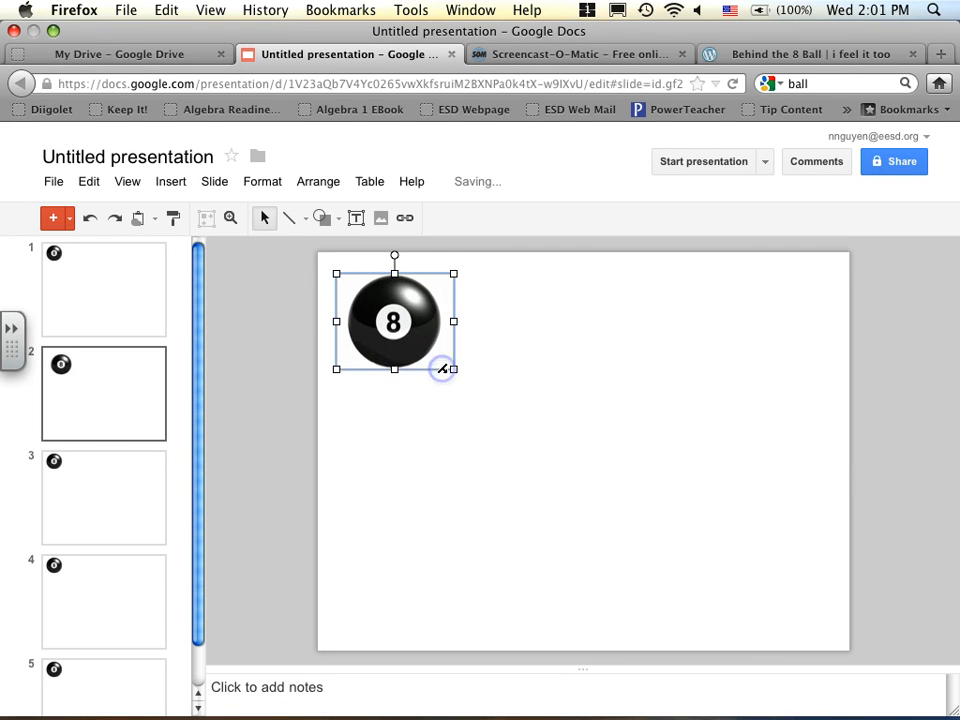
pyautogui.moveTo(442, 368); pyautogui.dragTo(408, 326)
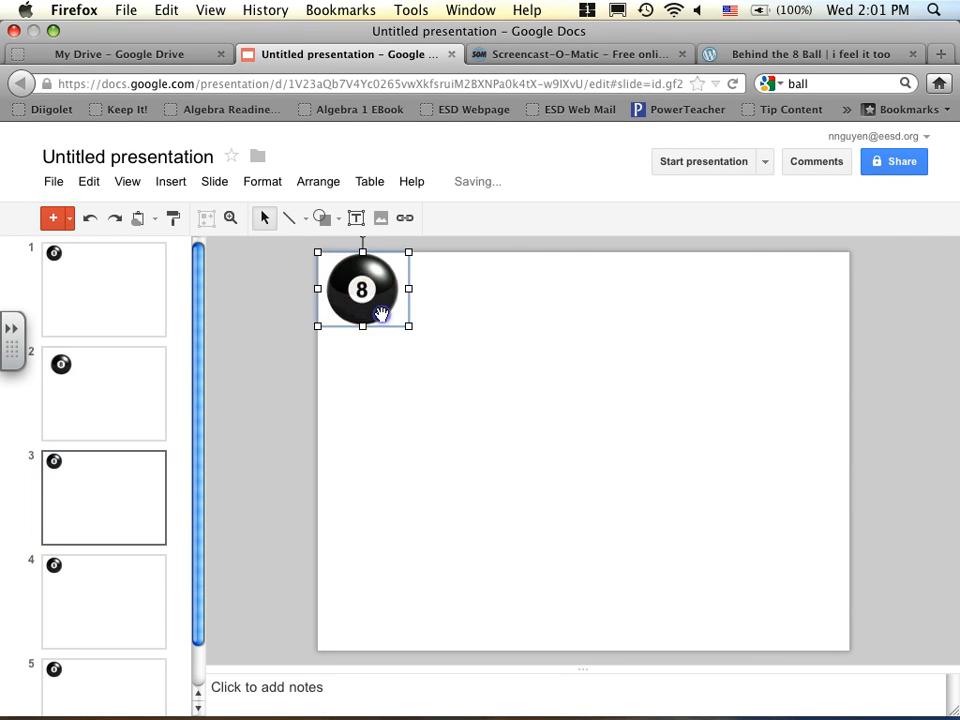
pyautogui.moveTo(361, 289); pyautogui.dragTo(410, 342)
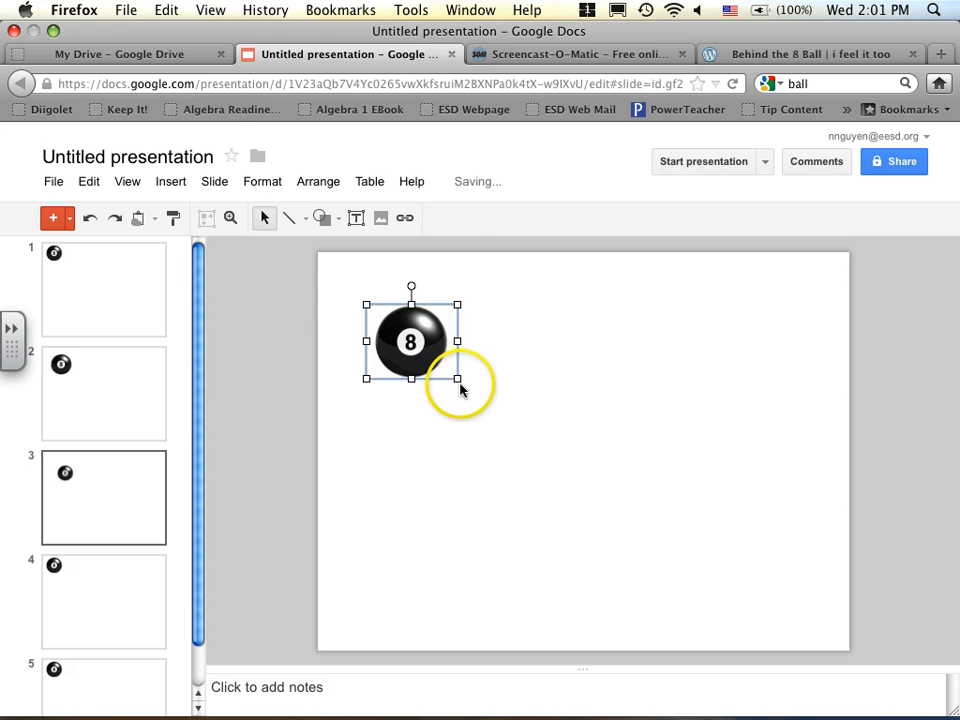
pyautogui.moveTo(457, 379); pyautogui.dragTo(515, 425)
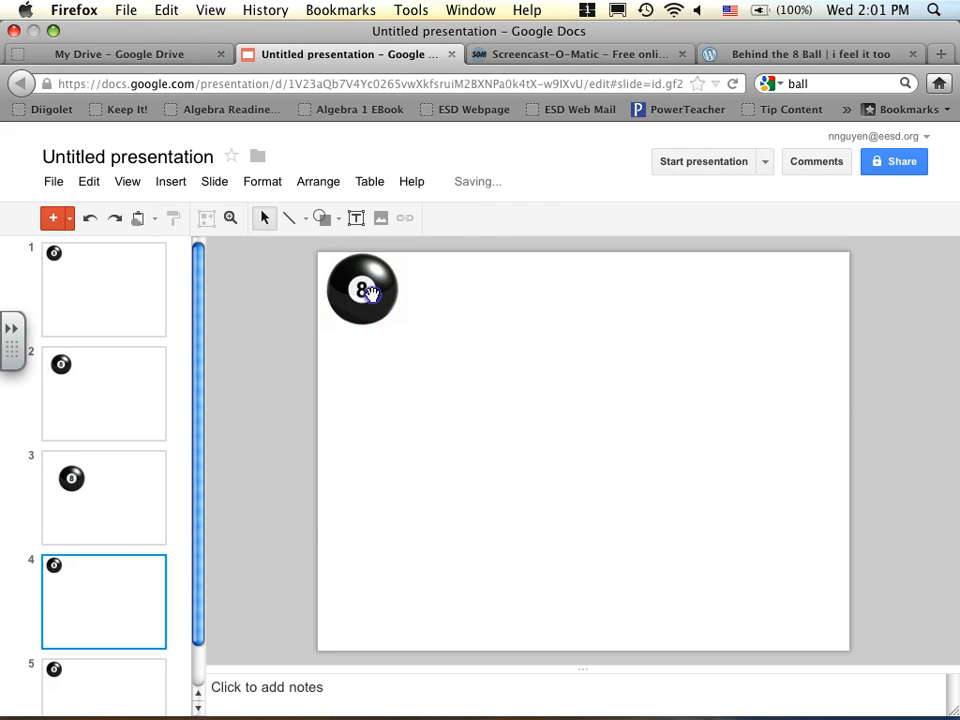
pyautogui.moveTo(362, 290); pyautogui.dragTo(467, 389)
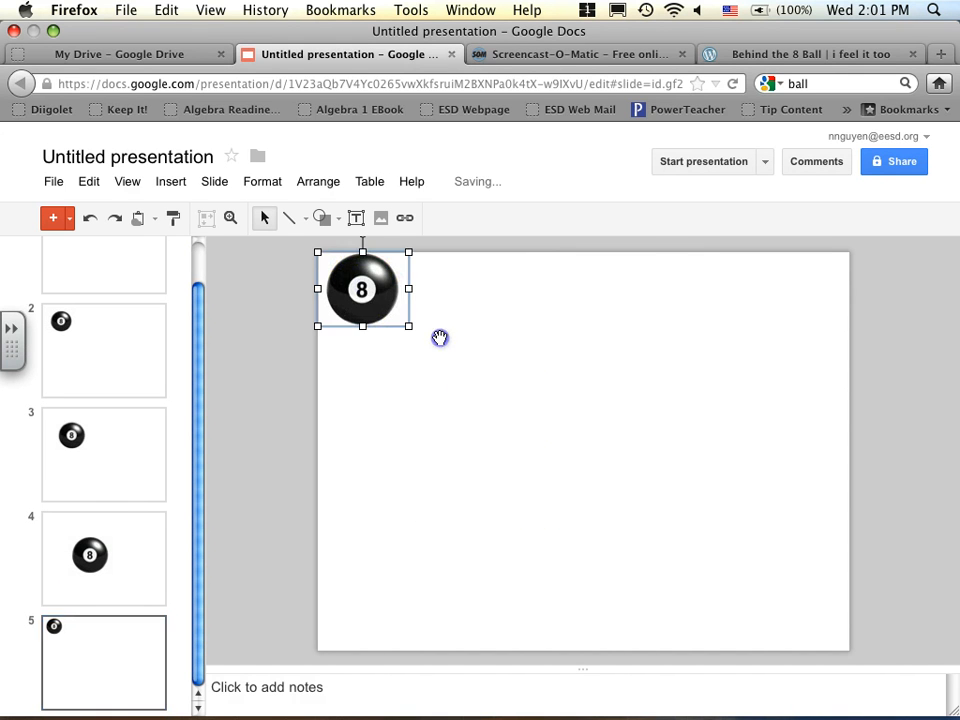
pyautogui.moveTo(362, 289); pyautogui.dragTo(571, 464)
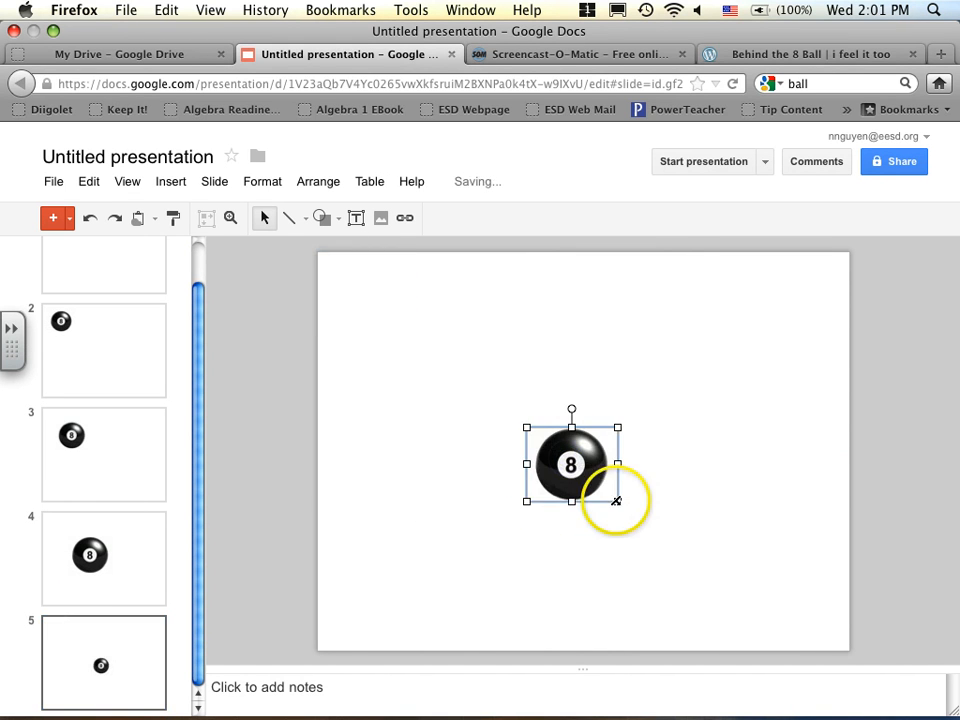
pyautogui.moveTo(617, 500); pyautogui.dragTo(807, 657)
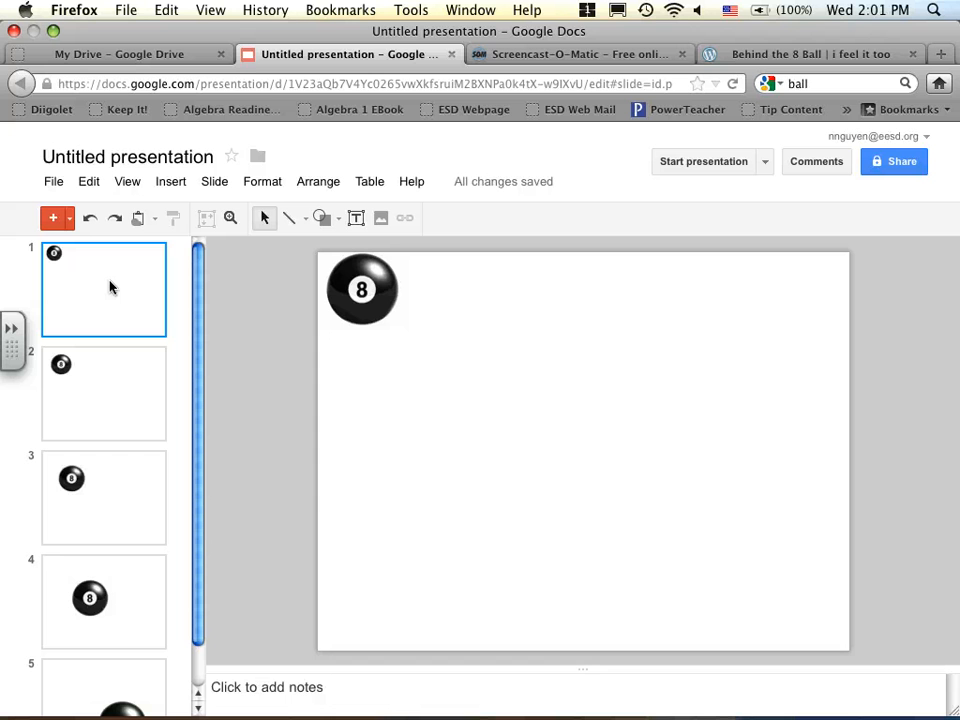
pyautogui.click(104, 393)
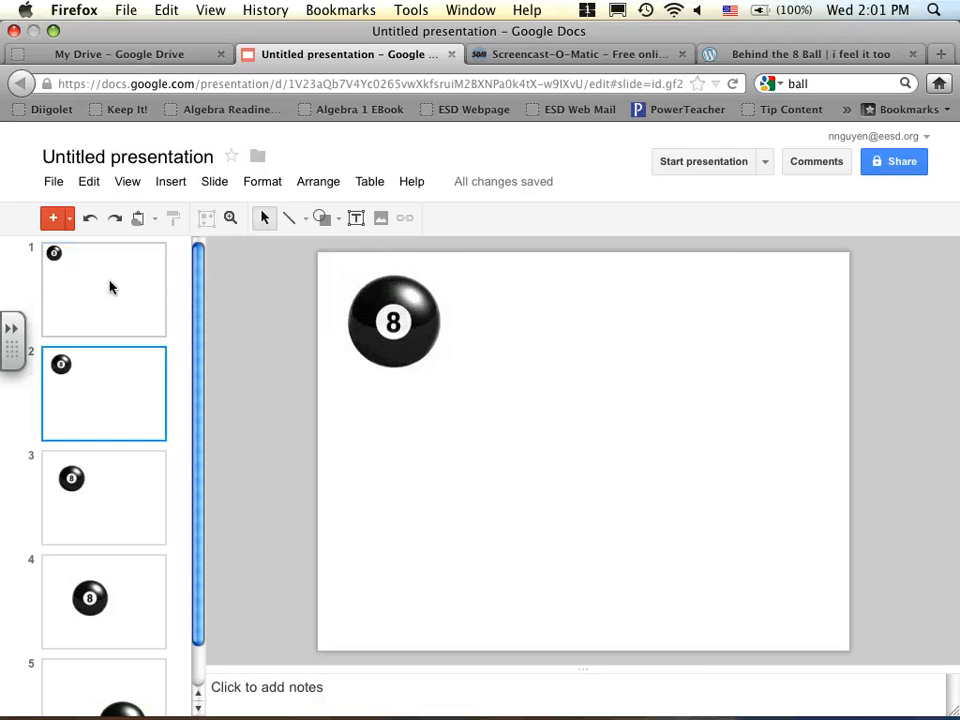
pyautogui.click(103, 601)
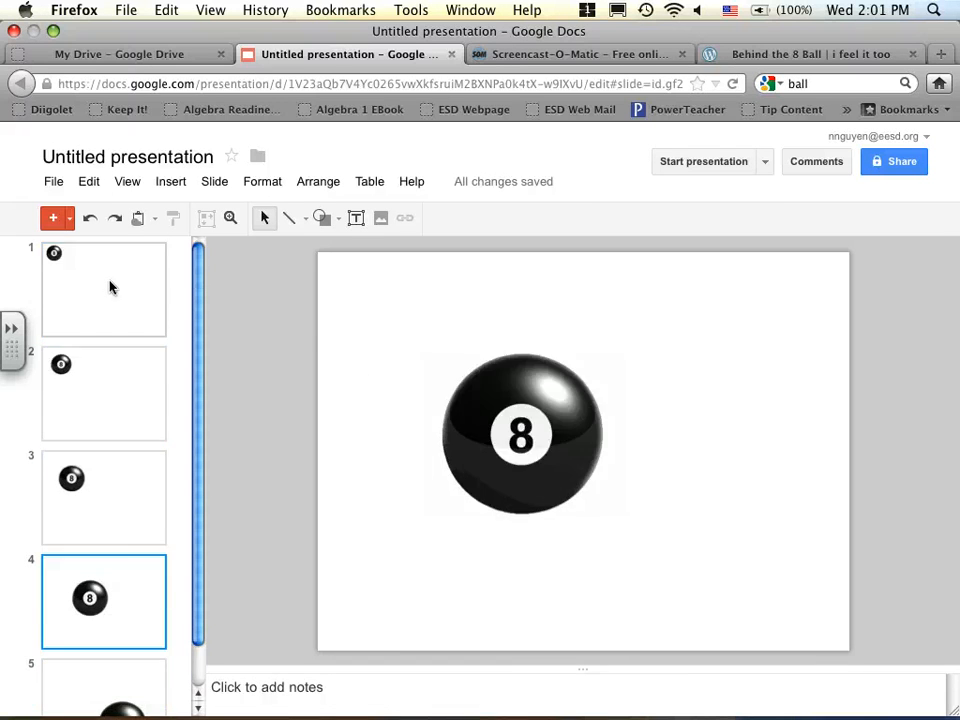
pyautogui.click(103, 289)
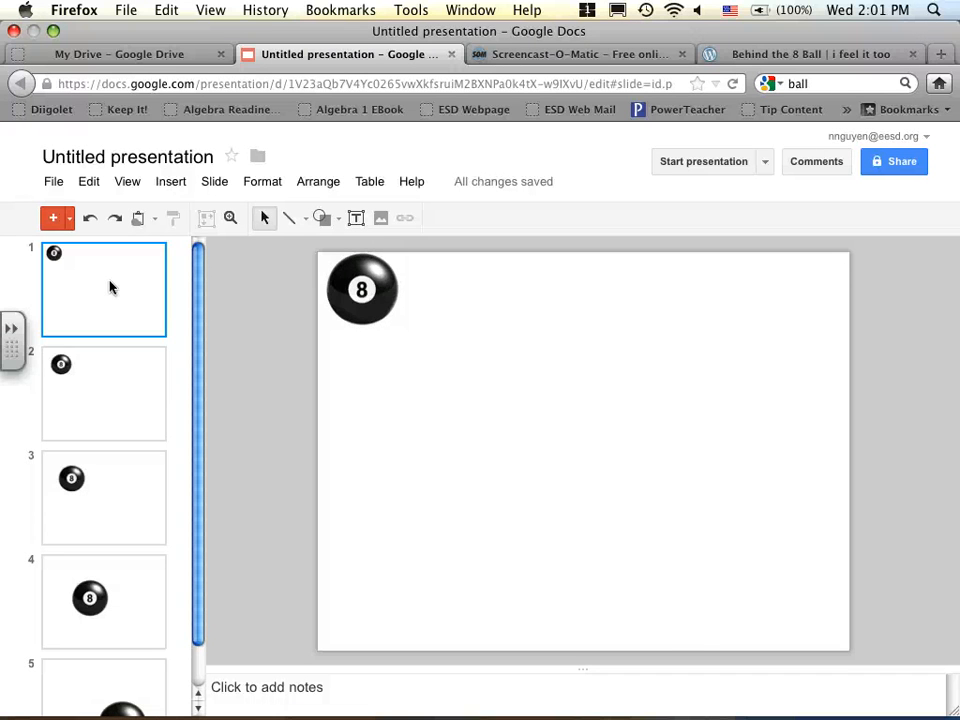
pyautogui.click(103, 497)
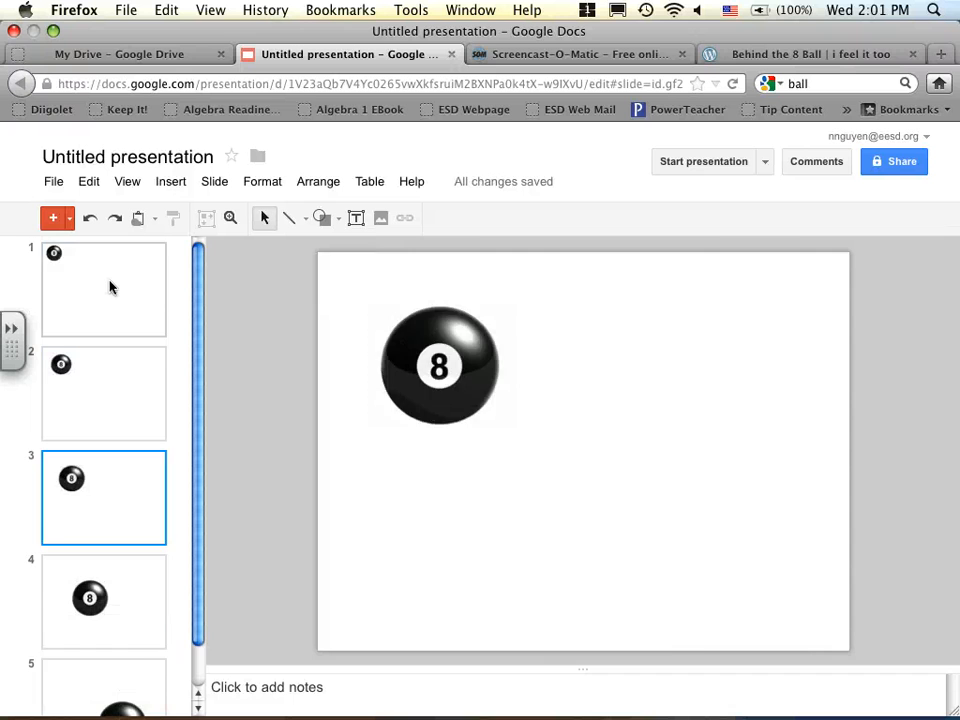
pyautogui.click(103, 289)
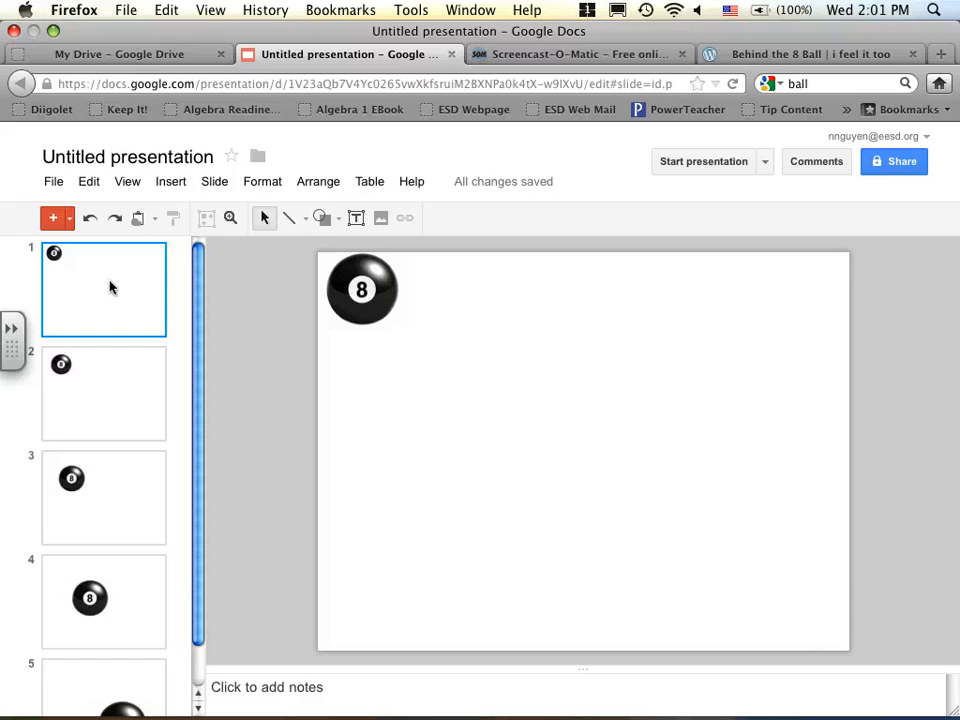